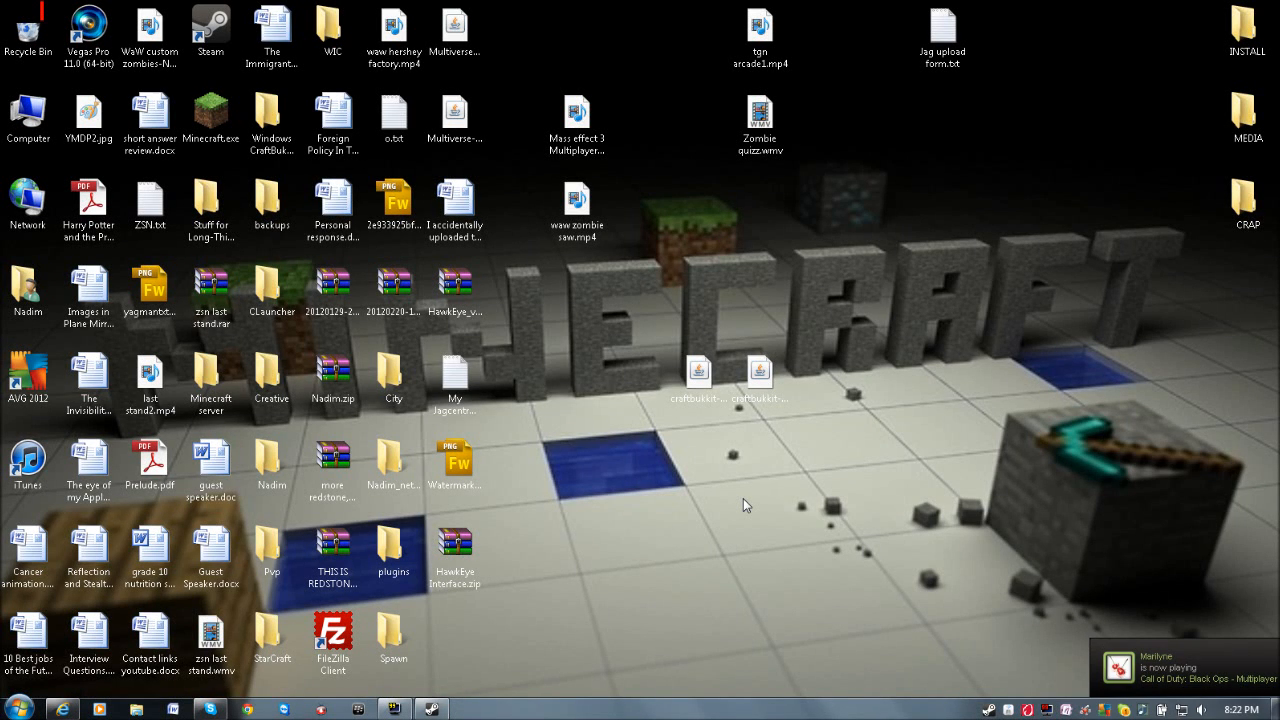
mouse_move(547, 64)
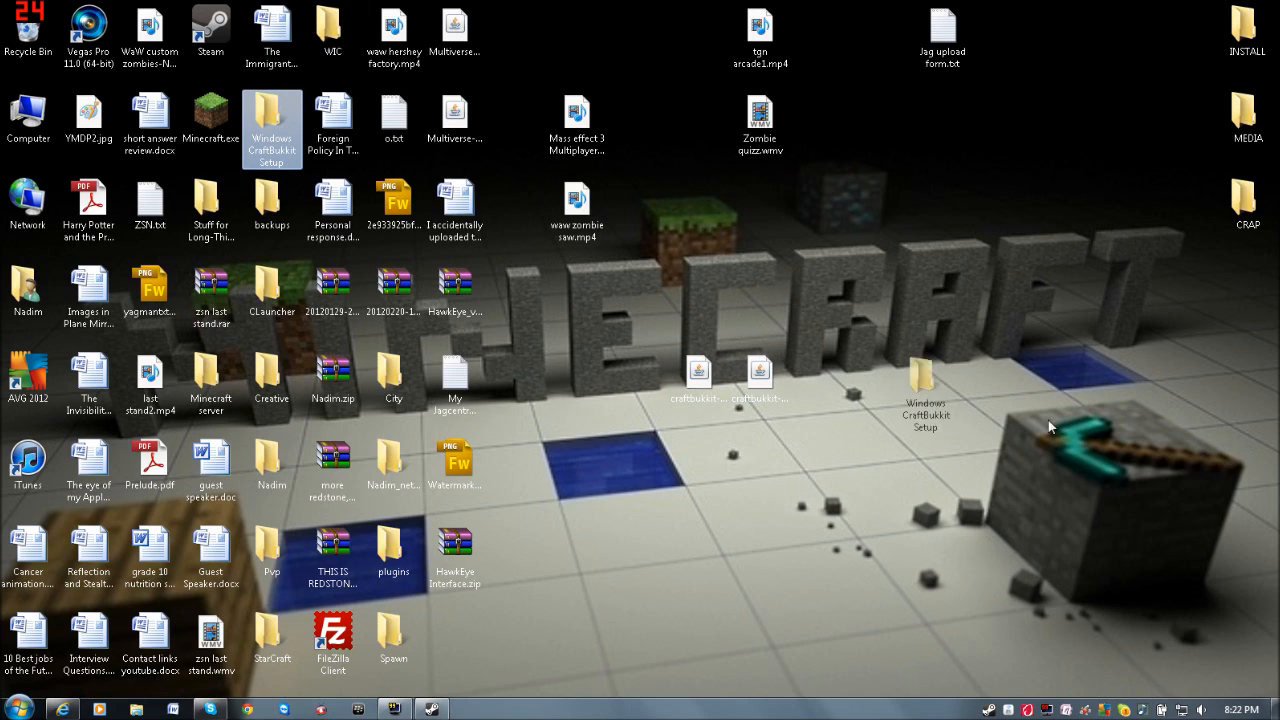
- Drag the Windows CraftBukkit Setup folder to the desktop centre beside the craftbukkit files
left_click_drag(925, 415, 820, 315)
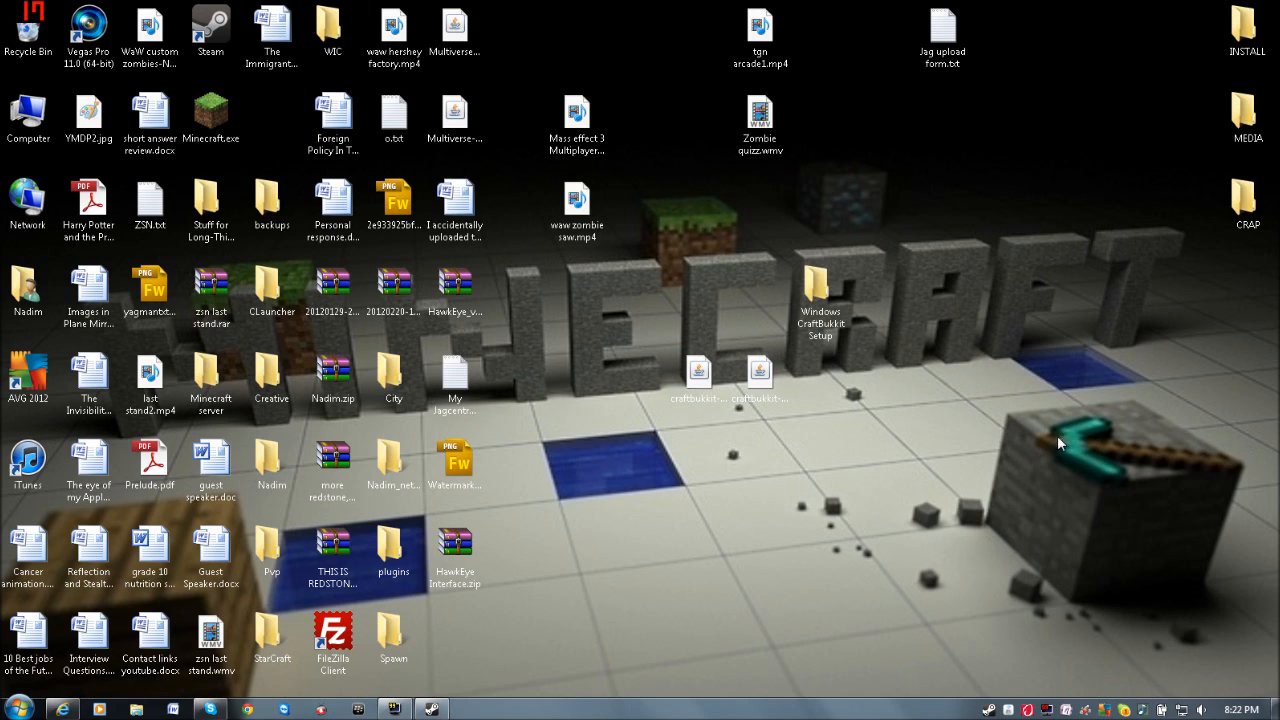
mouse_move(1003, 285)
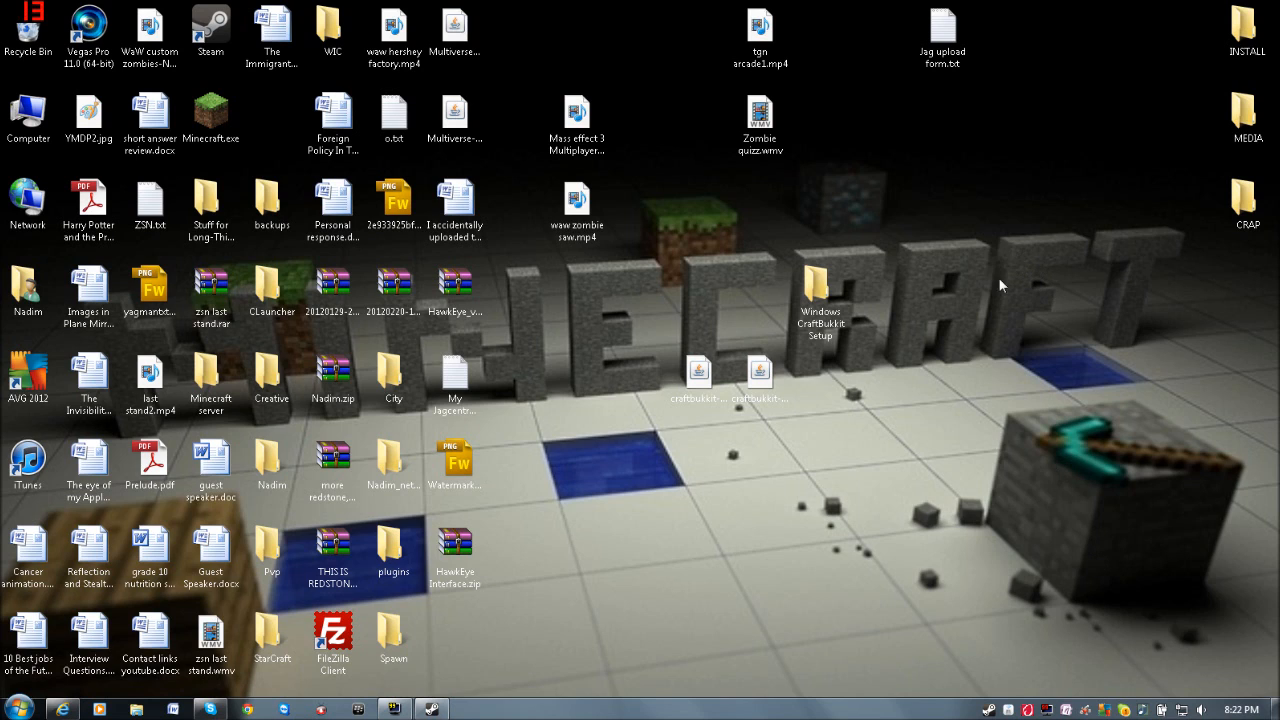
mouse_move(906, 311)
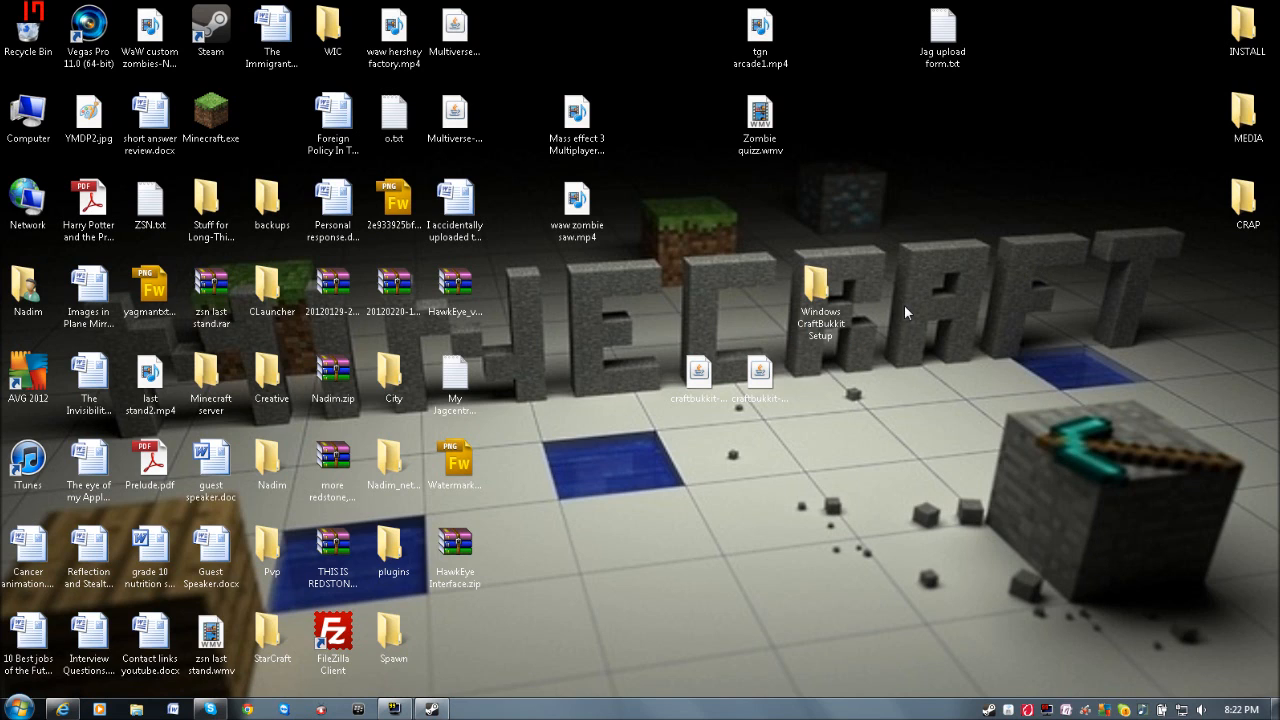
left_click(820, 295)
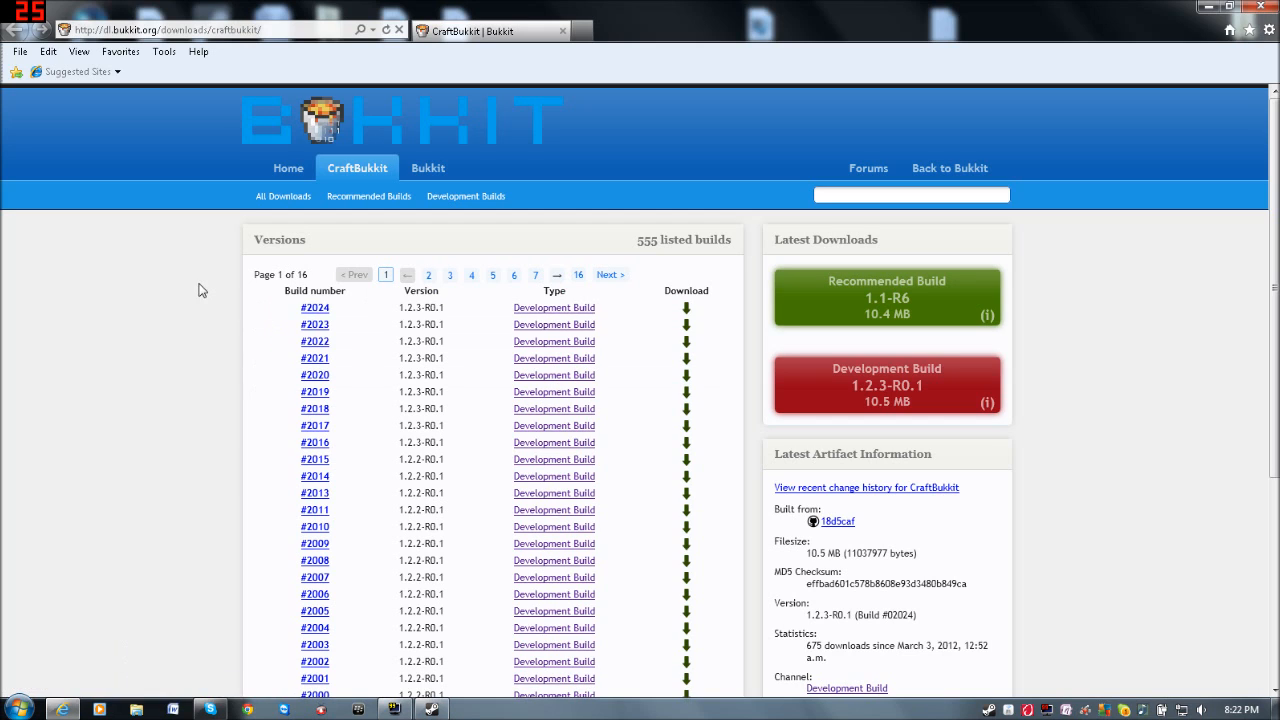
mouse_move(785, 325)
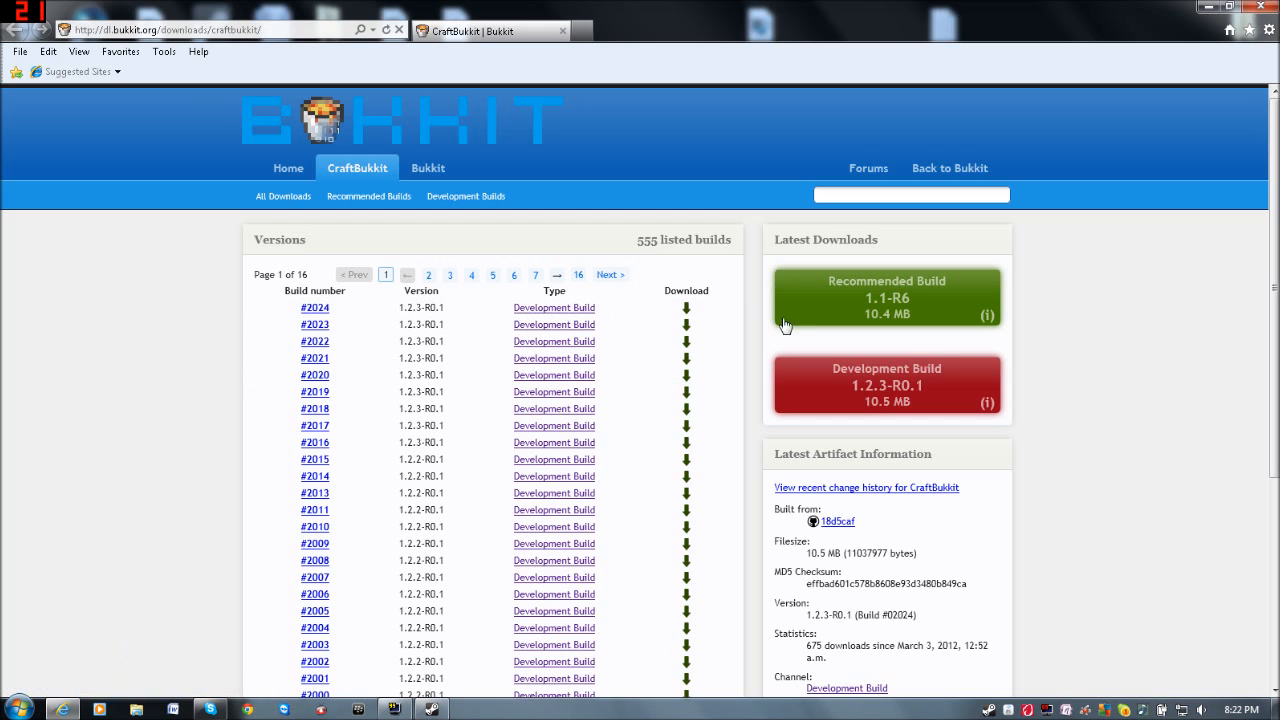
mouse_move(4, 357)
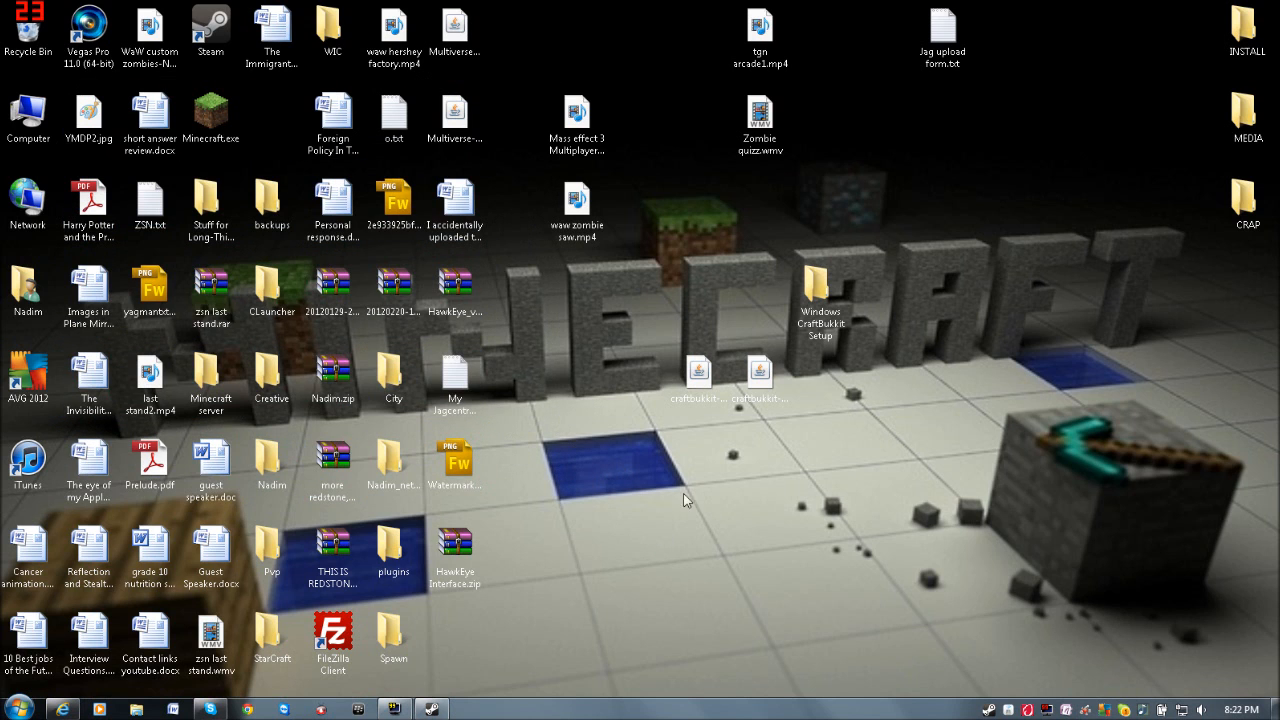
mouse_move(825, 270)
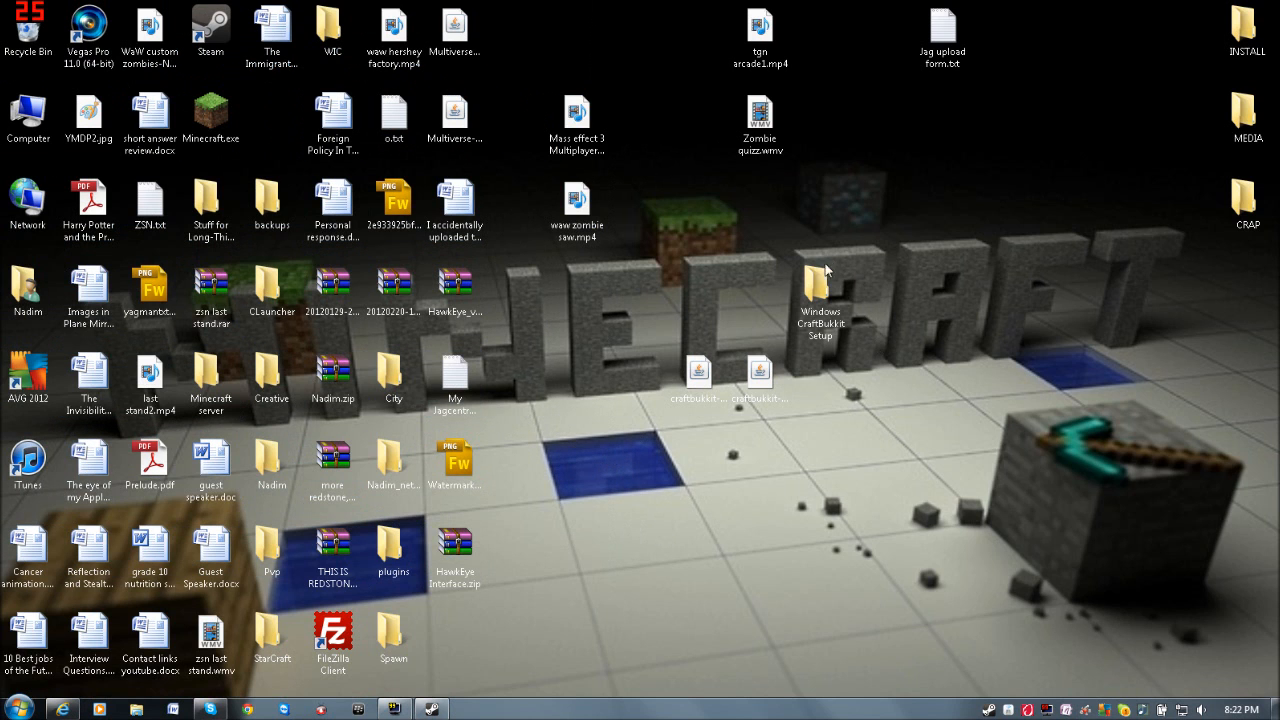
mouse_move(820, 290)
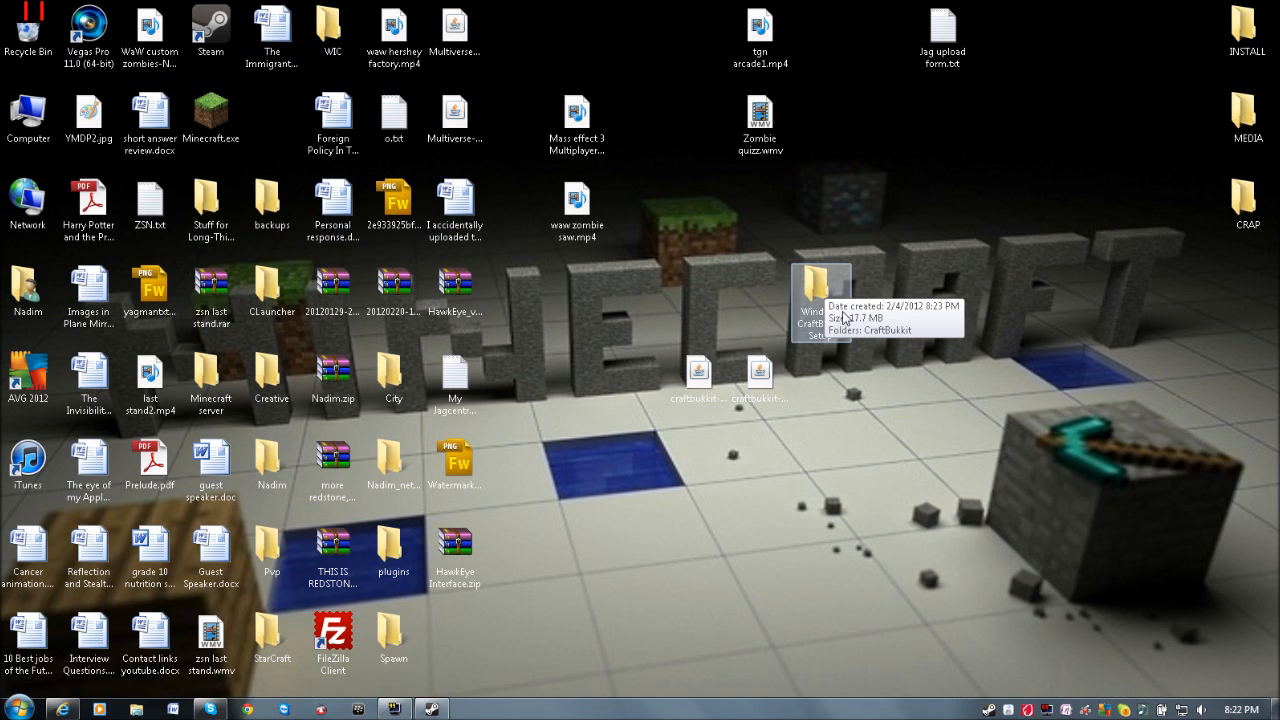
mouse_move(990, 366)
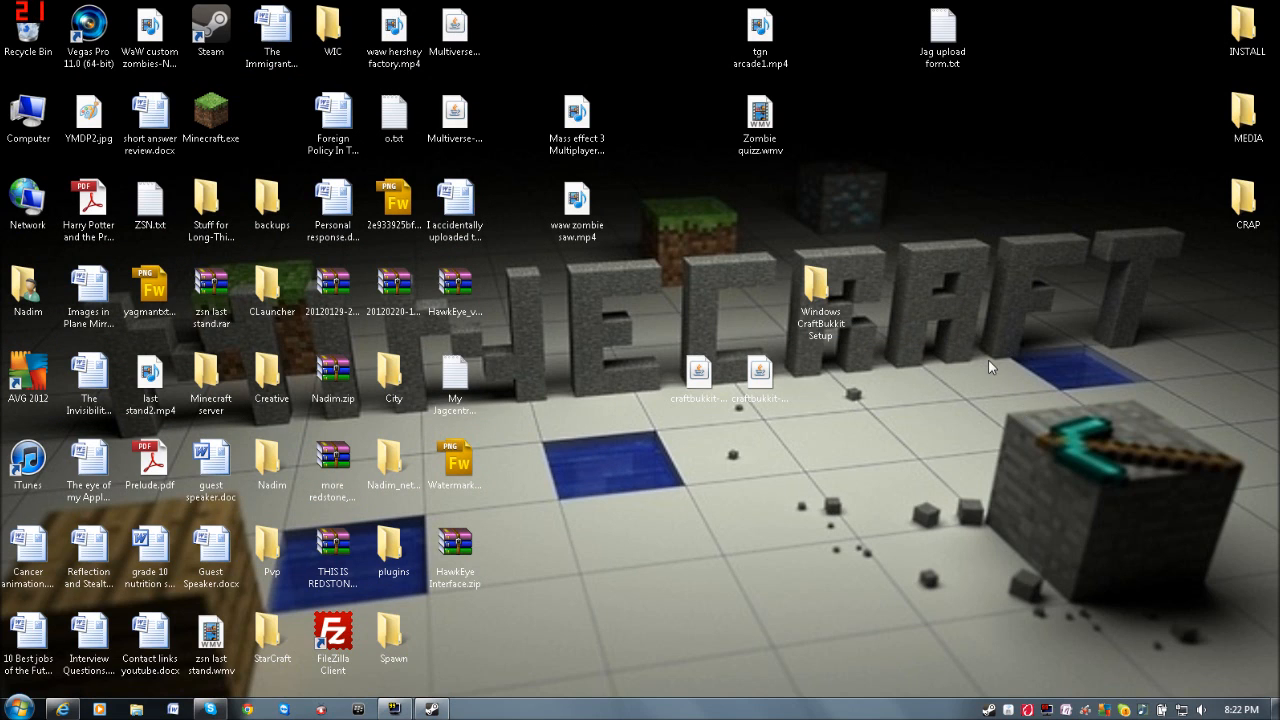
- Open Windows CraftBukkit Setup, then its CraftBukkit subfolder listing the 19 server files
double_click(820, 290)
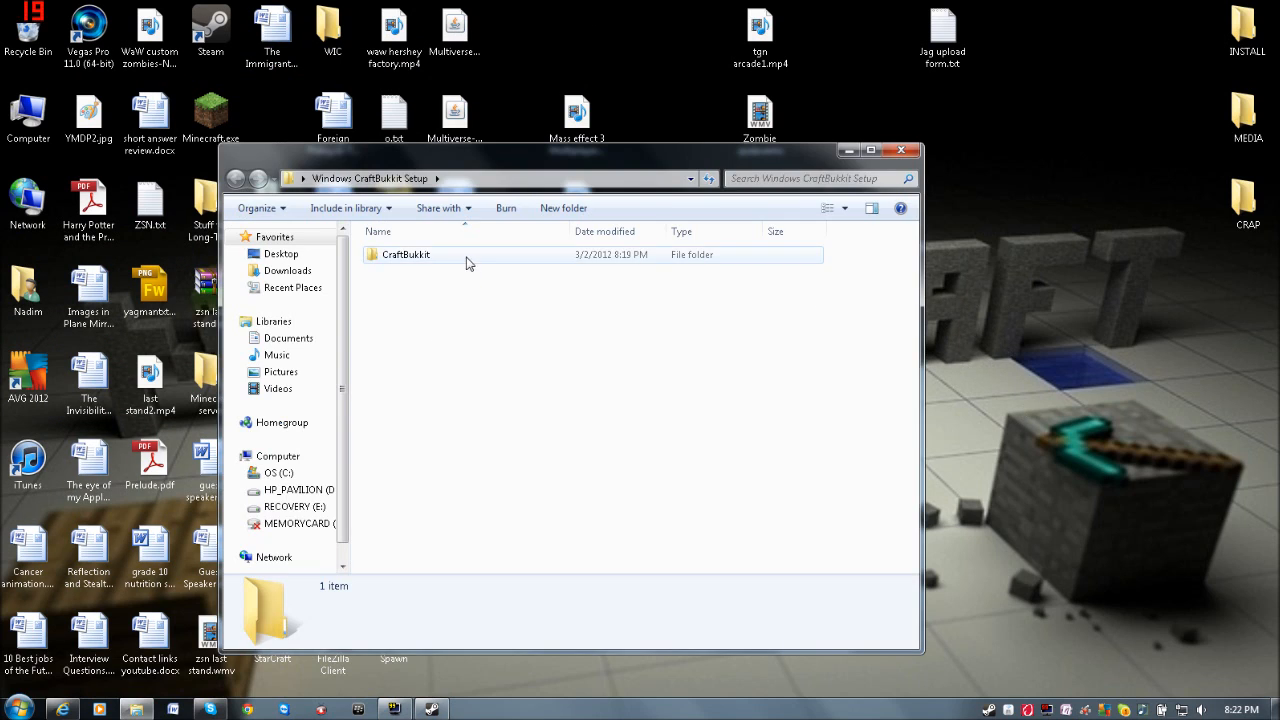
double_click(405, 254)
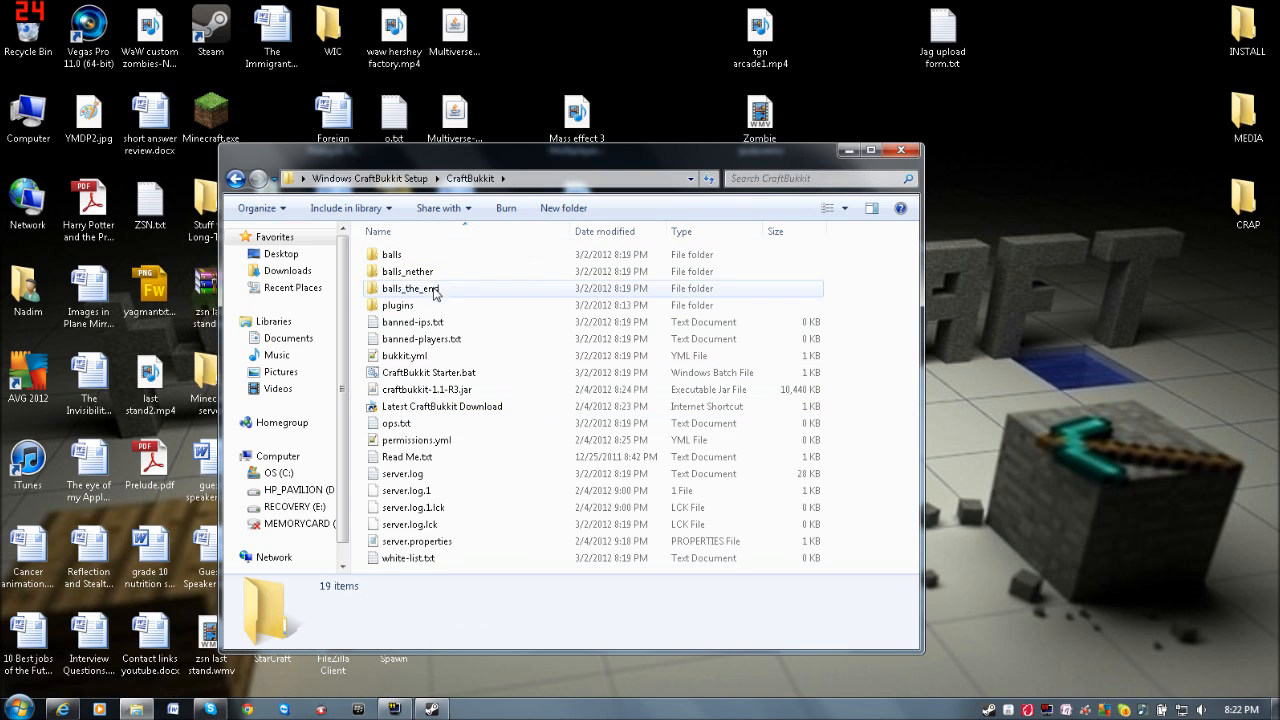
mouse_move(363, 261)
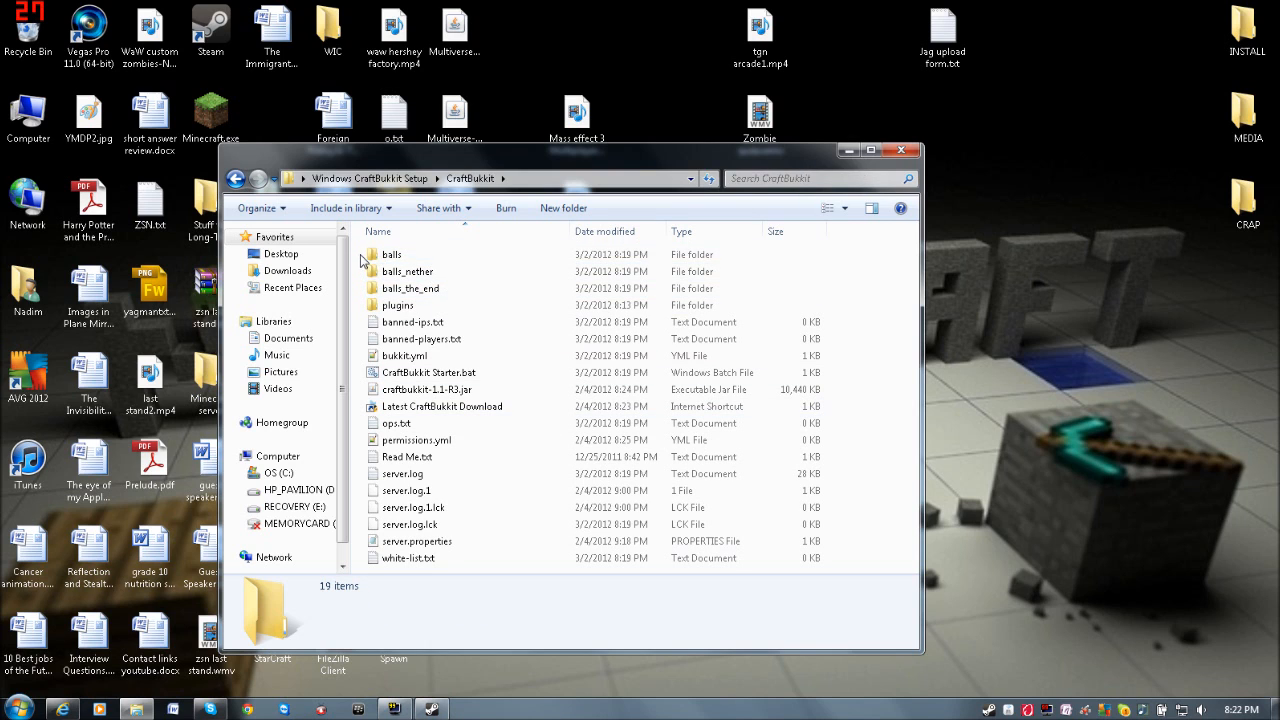
mouse_move(881, 388)
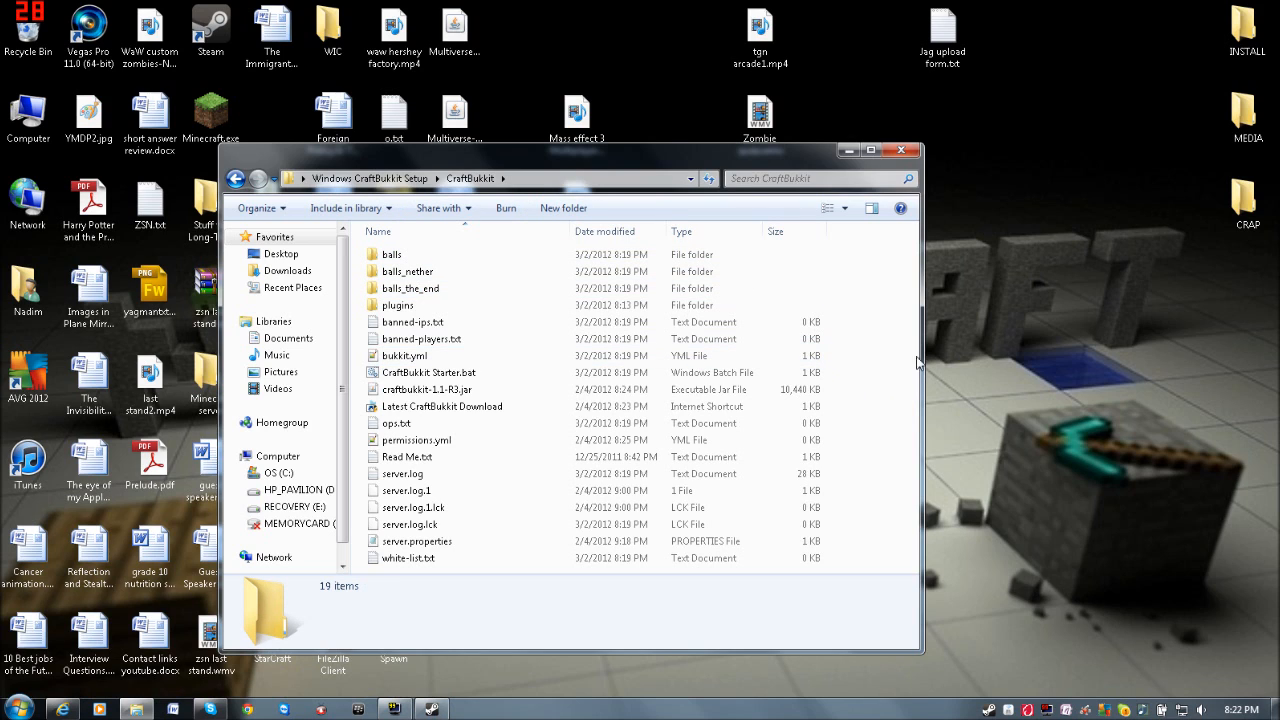
left_click(427, 389)
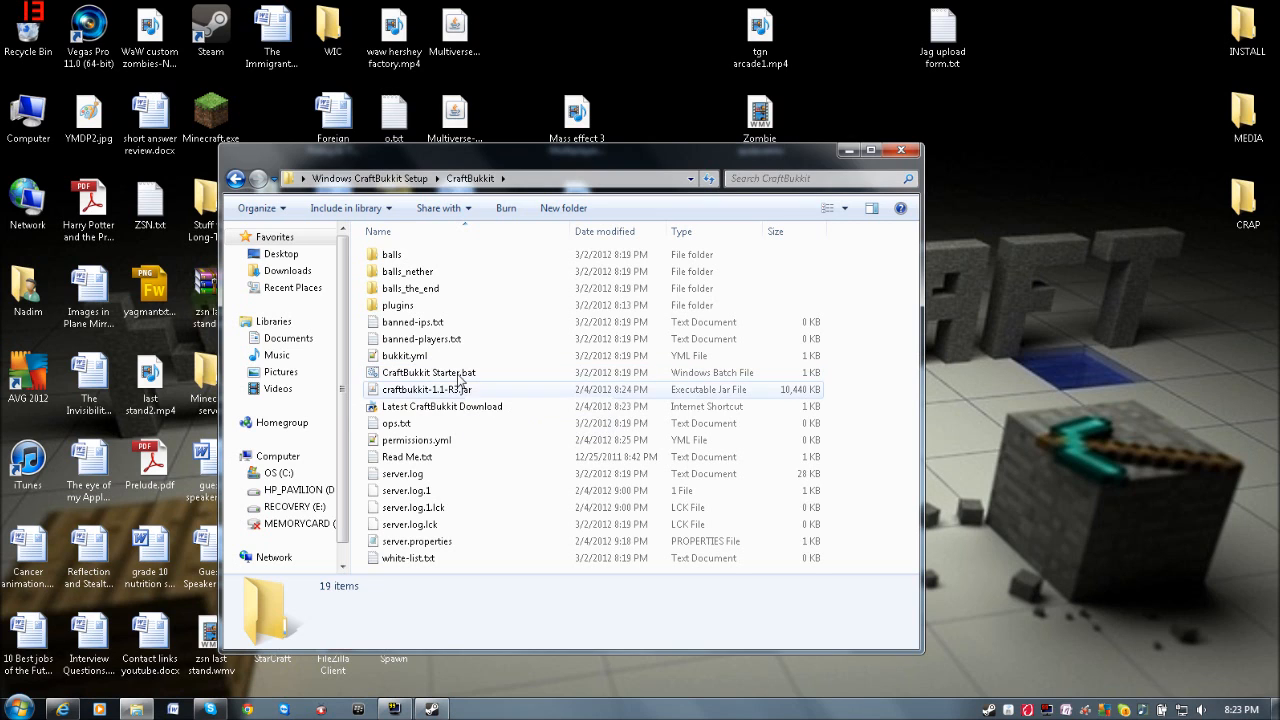
- Run CraftBukkit Starter.bat and move craftbukkit-1.1-R3.jar out, leaving the 1.2.3-R0.1 jar
double_click(428, 372)
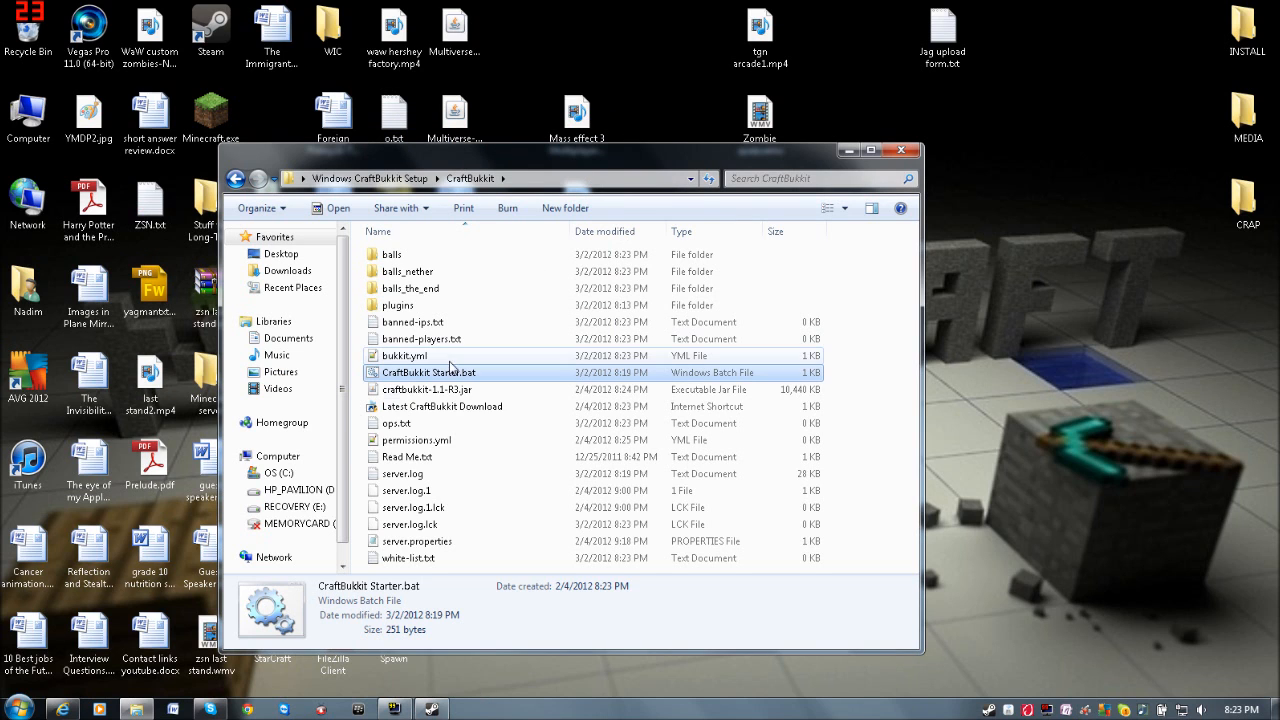
left_click(427, 389)
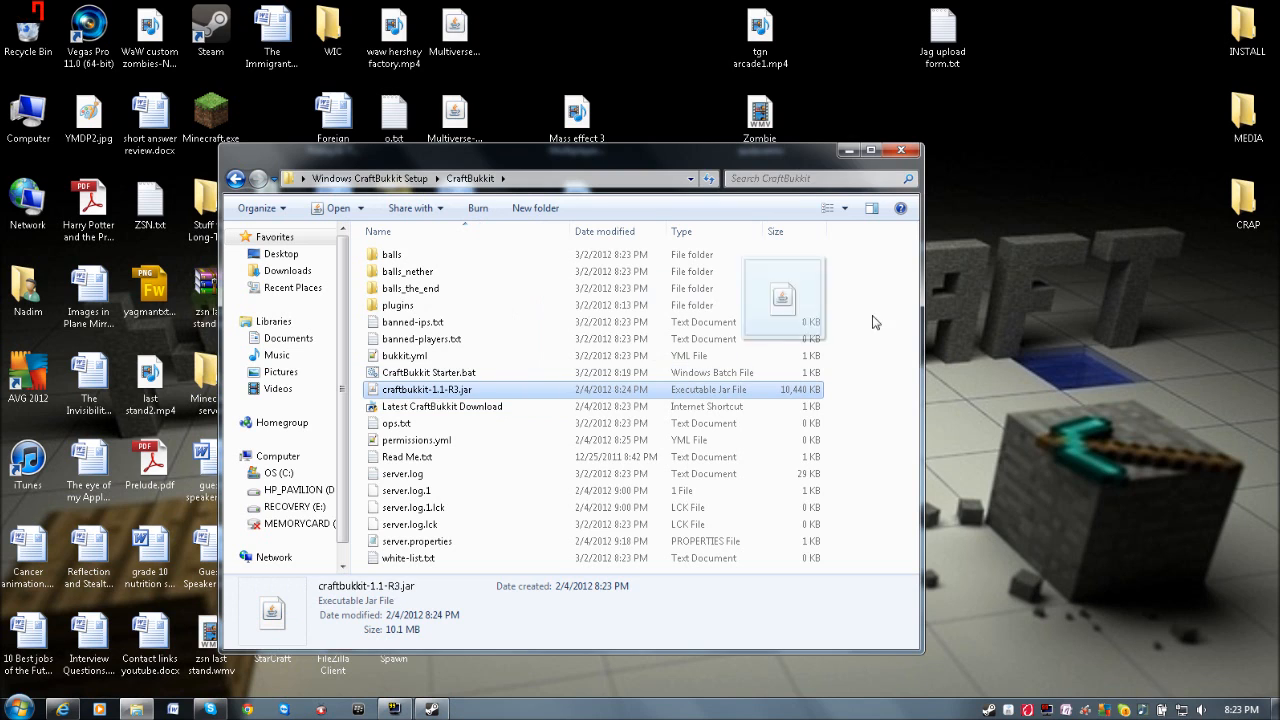
left_click_drag(427, 389, 1003, 200)
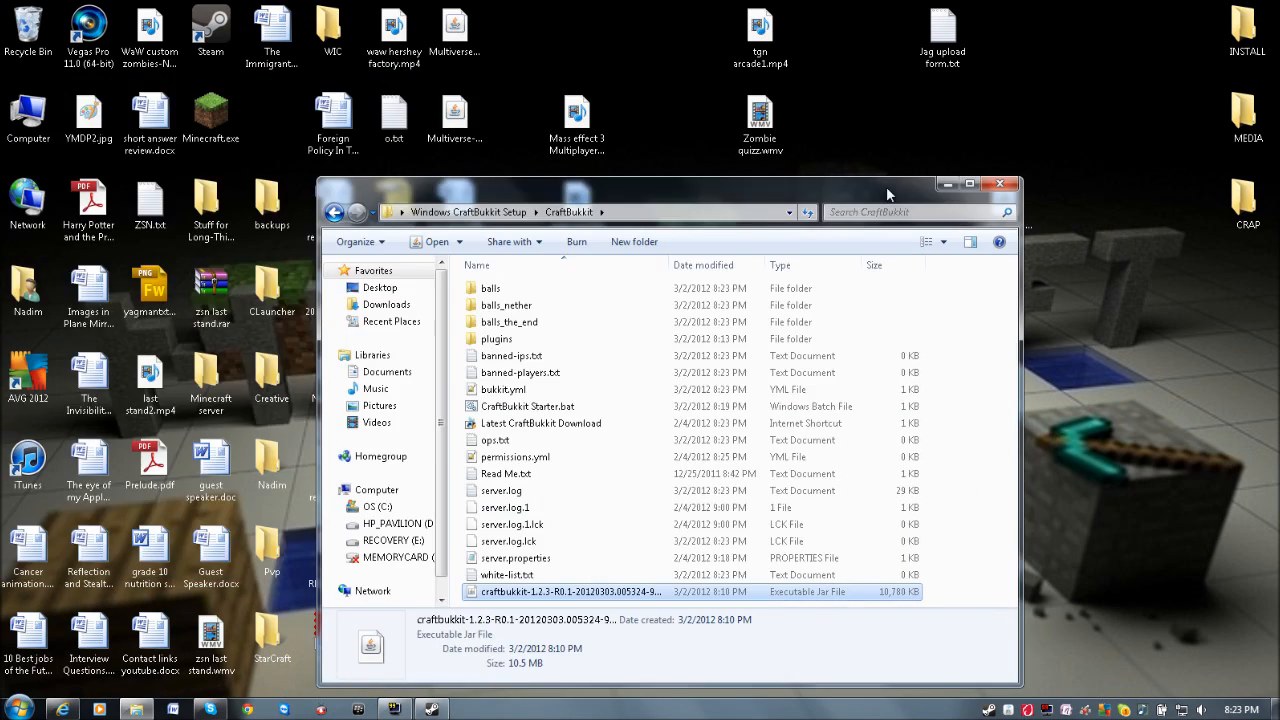
double_click(528, 406)
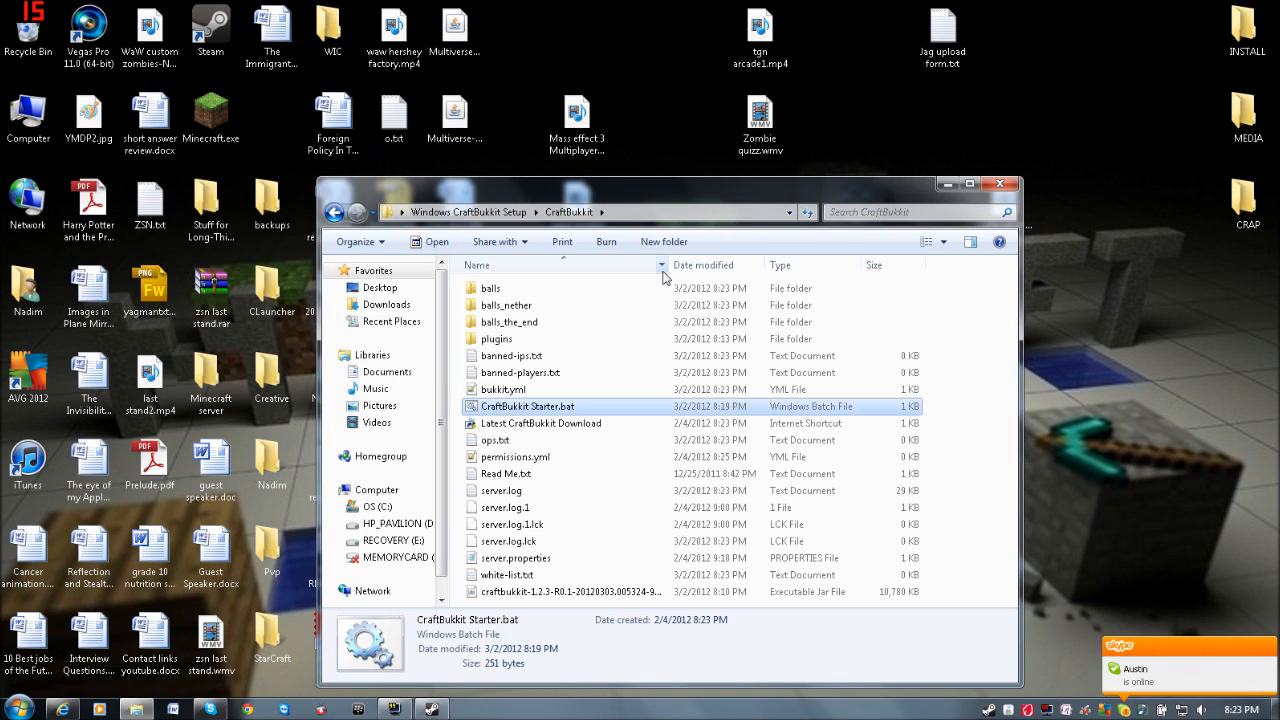
mouse_move(575, 420)
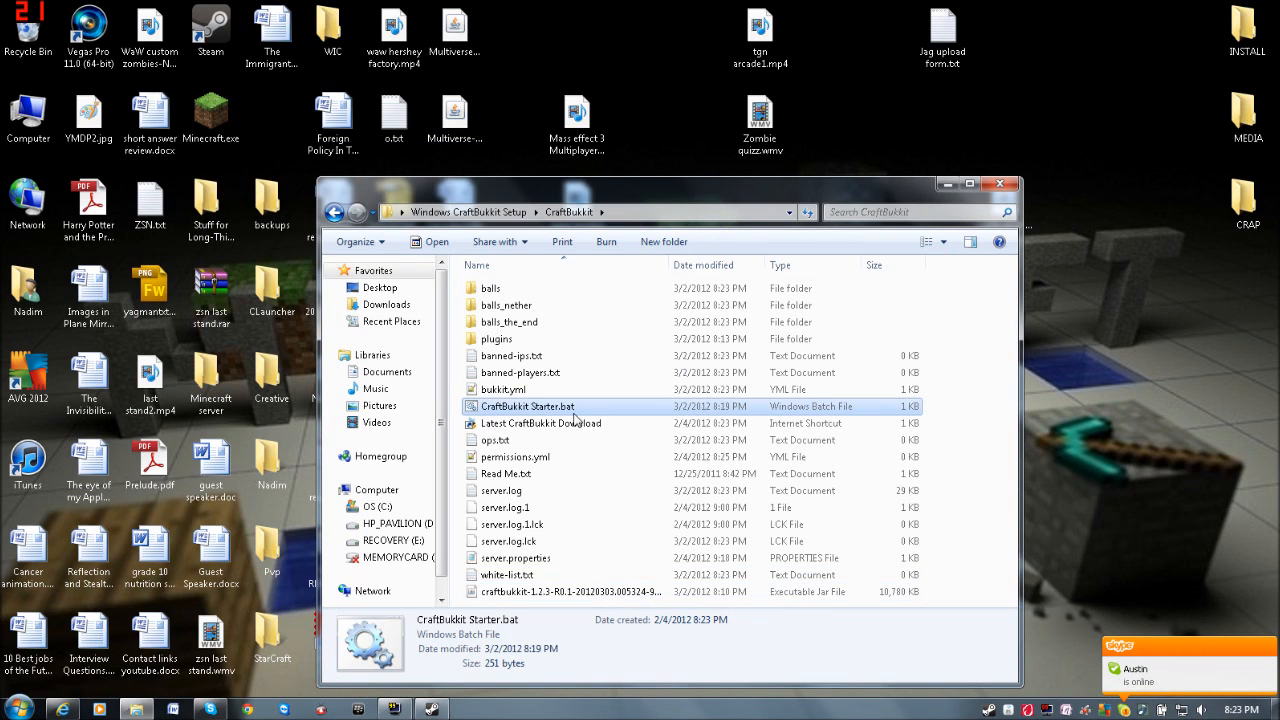
- Open CraftBukkit Starter.bat in Notepad++ using Edit with Notepad++
right_click(527, 406)
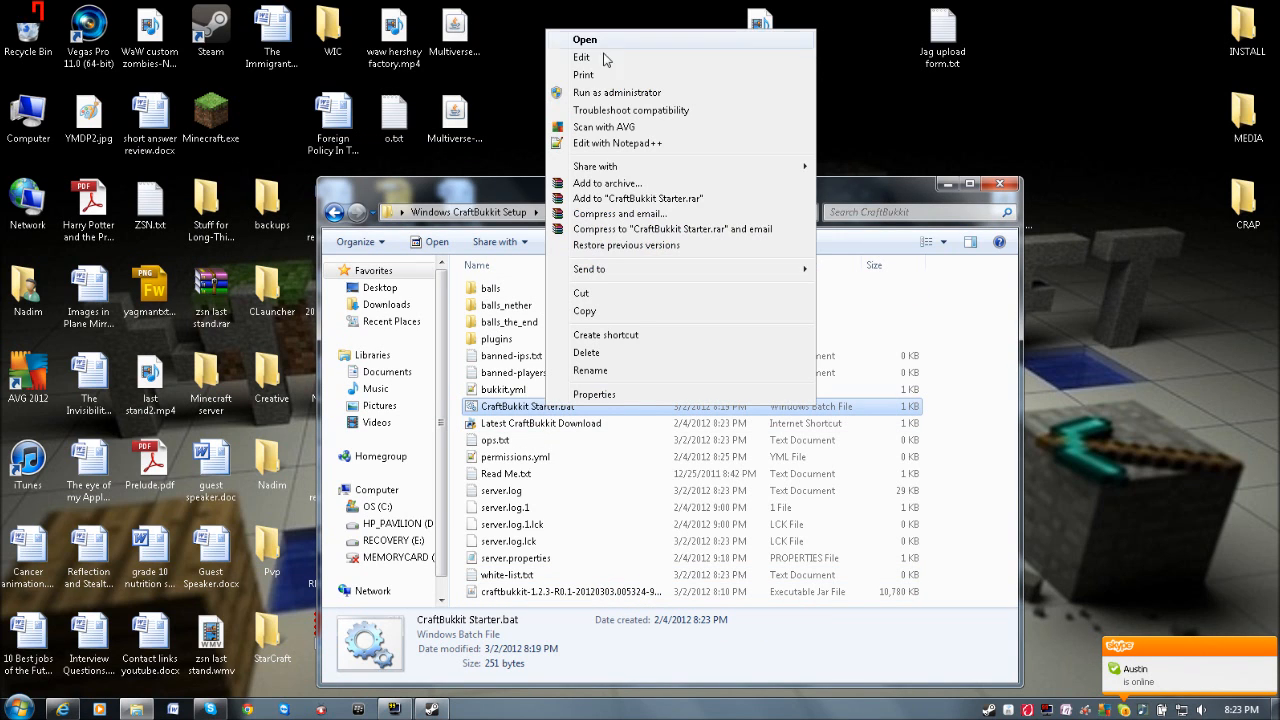
left_click(581, 57)
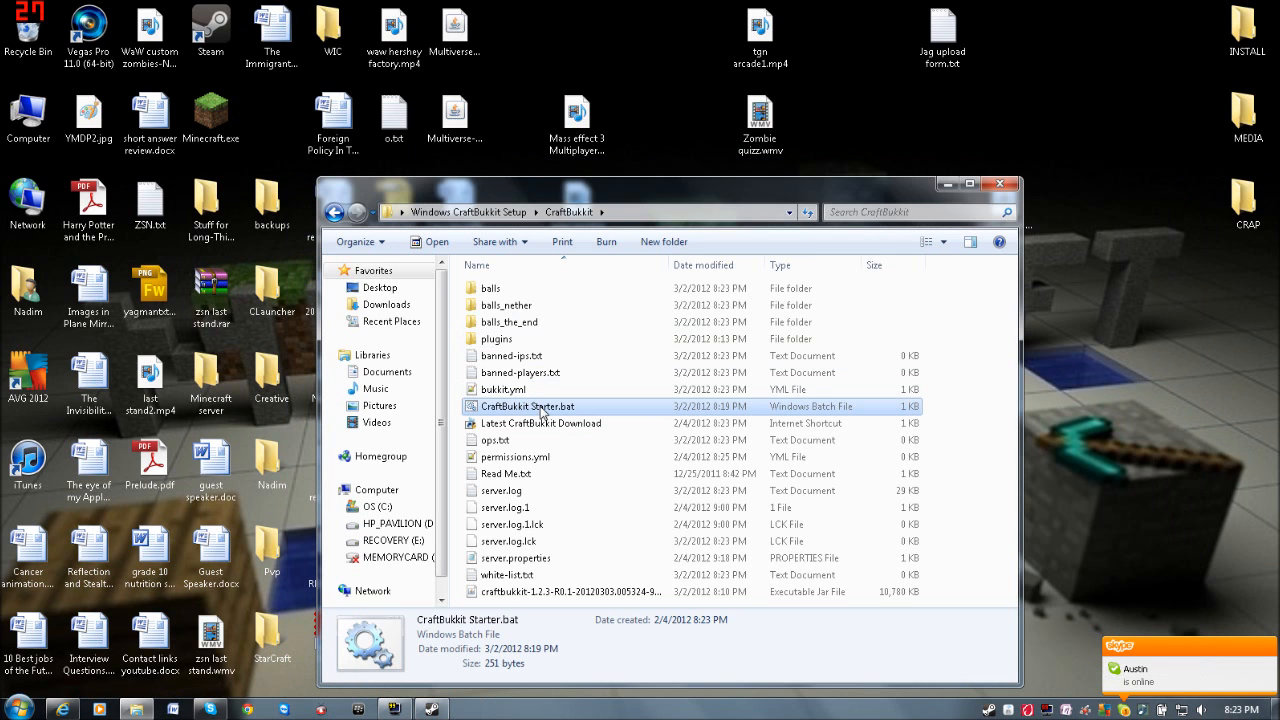
double_click(527, 406)
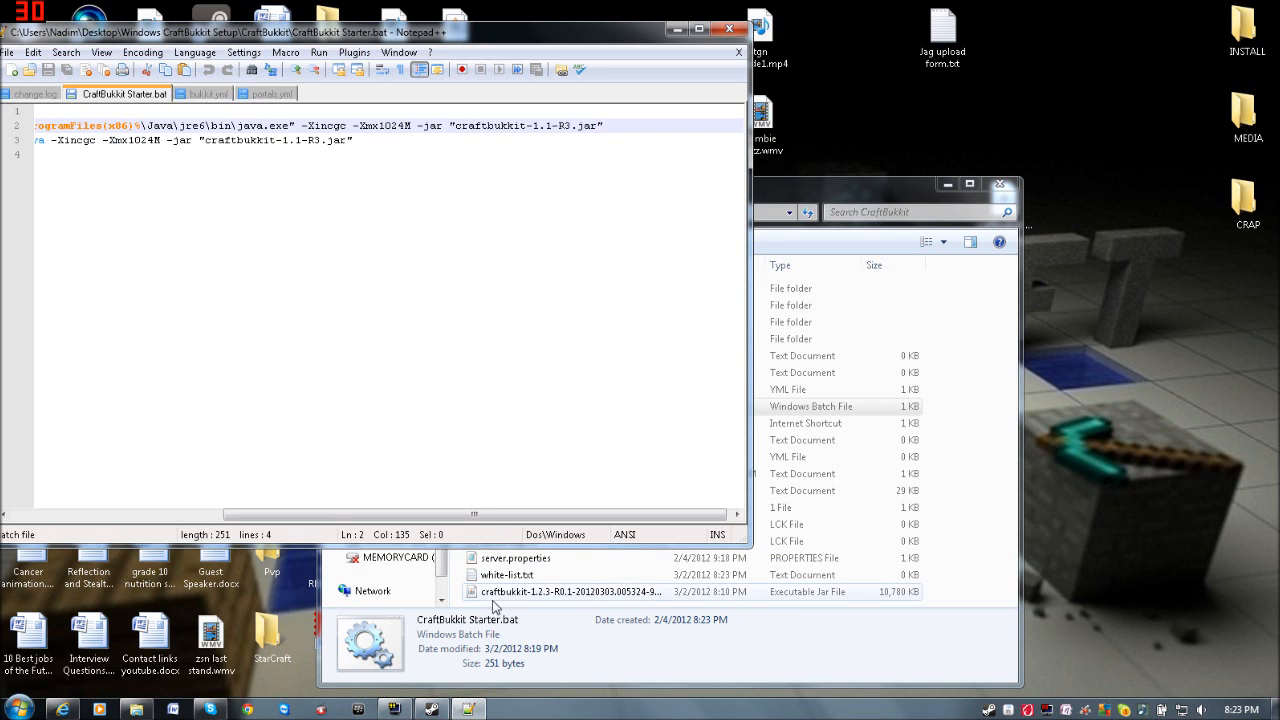
- Copy the 1.2.3-R0.1 jar name via Rename into the .bat's jar lines, then save and close
right_click(570, 591)
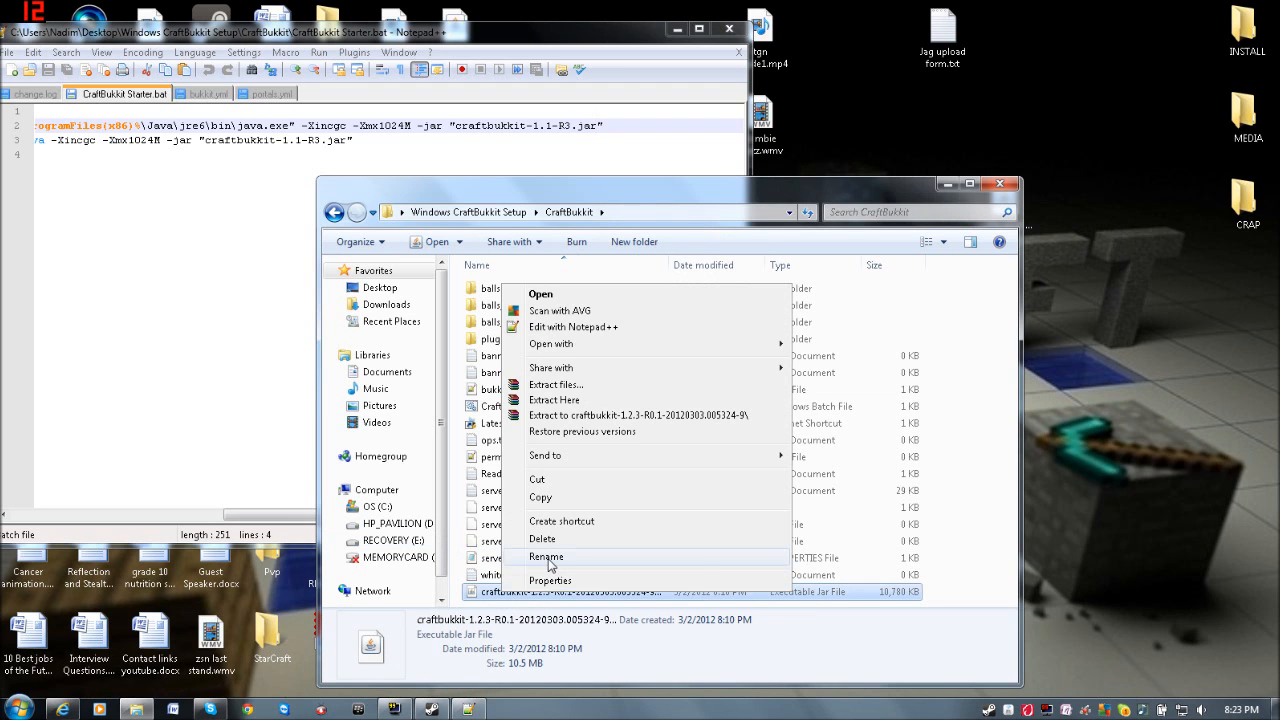
left_click(546, 557)
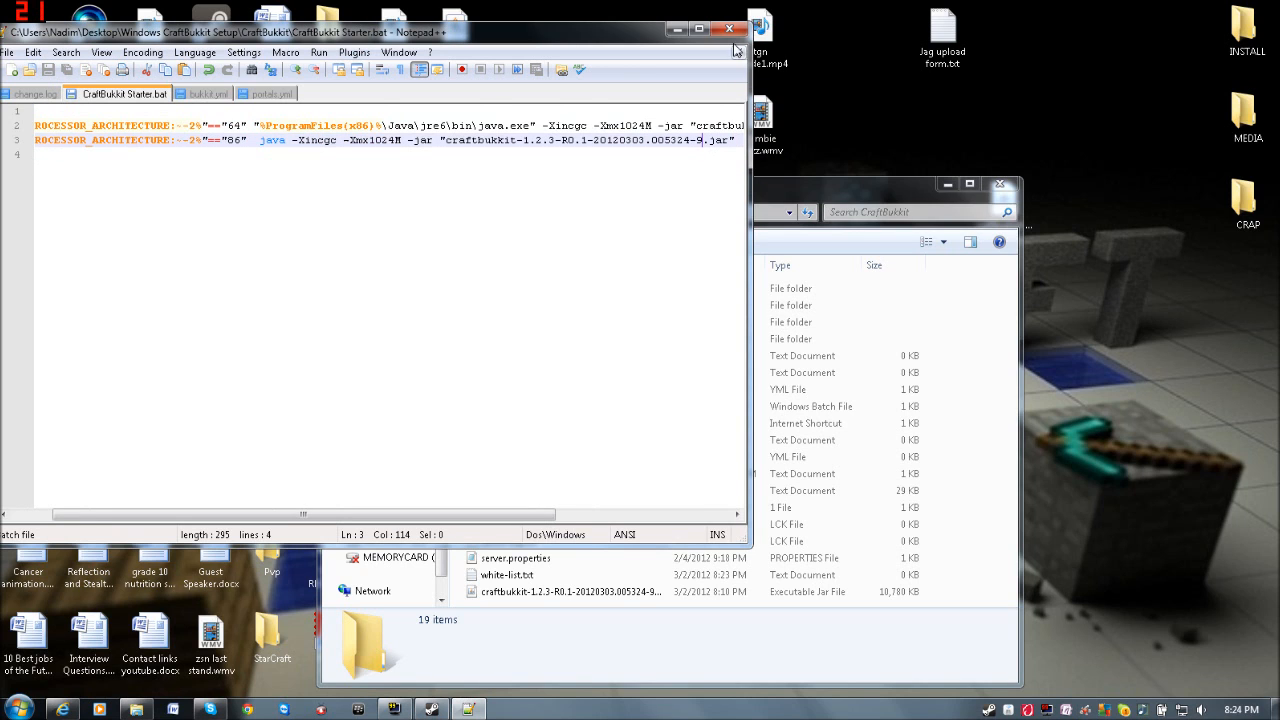
left_click(729, 28)
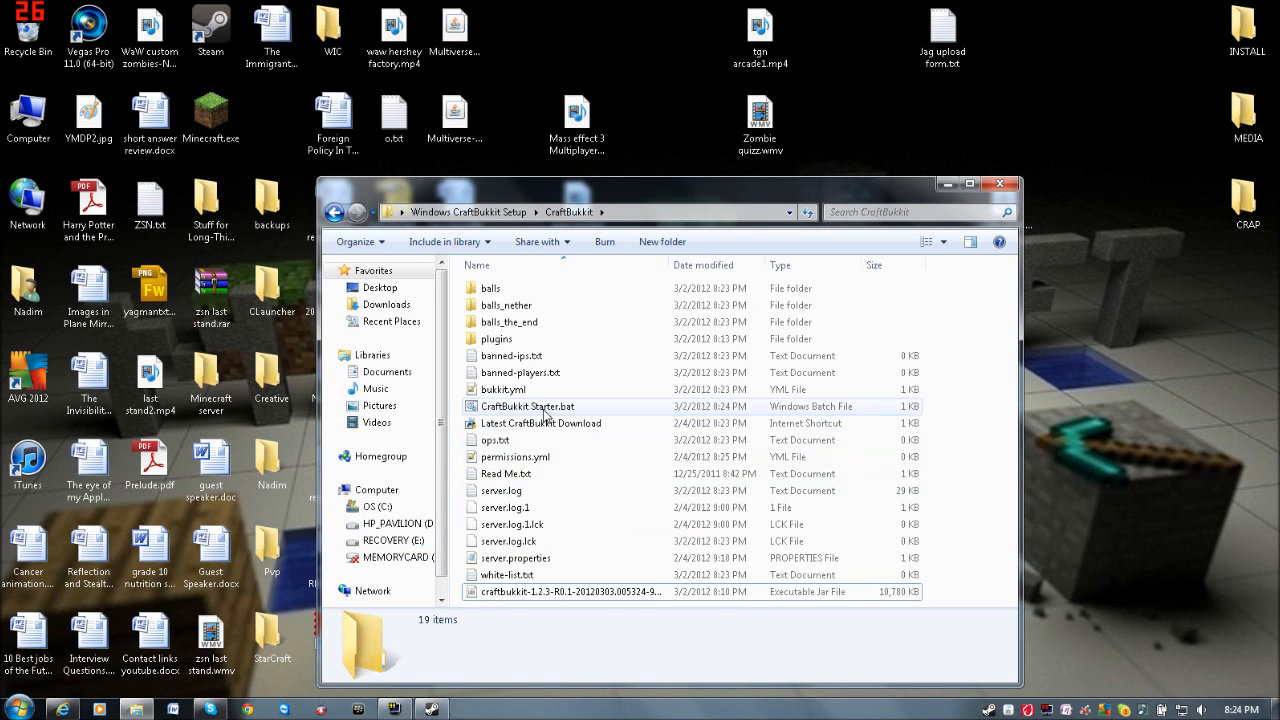
- Run CraftBukkit Starter.bat and let the 1.2.3 server load until Done
double_click(527, 406)
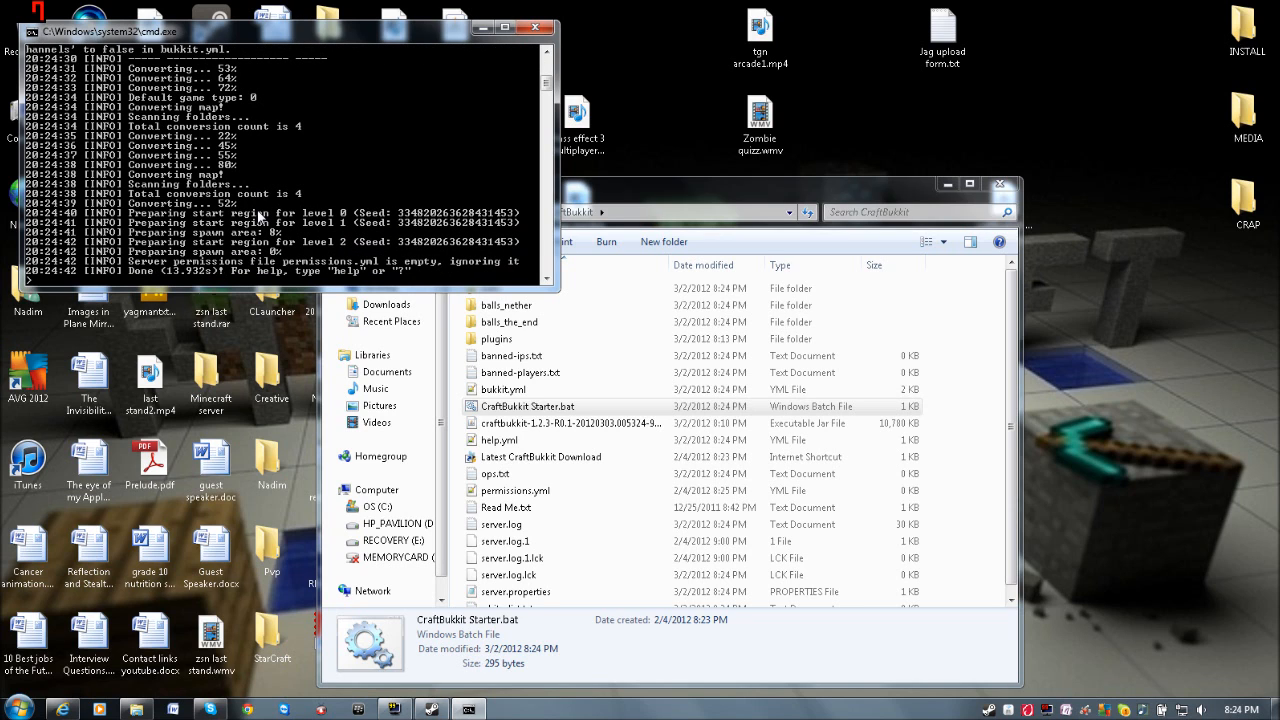
mouse_move(98, 283)
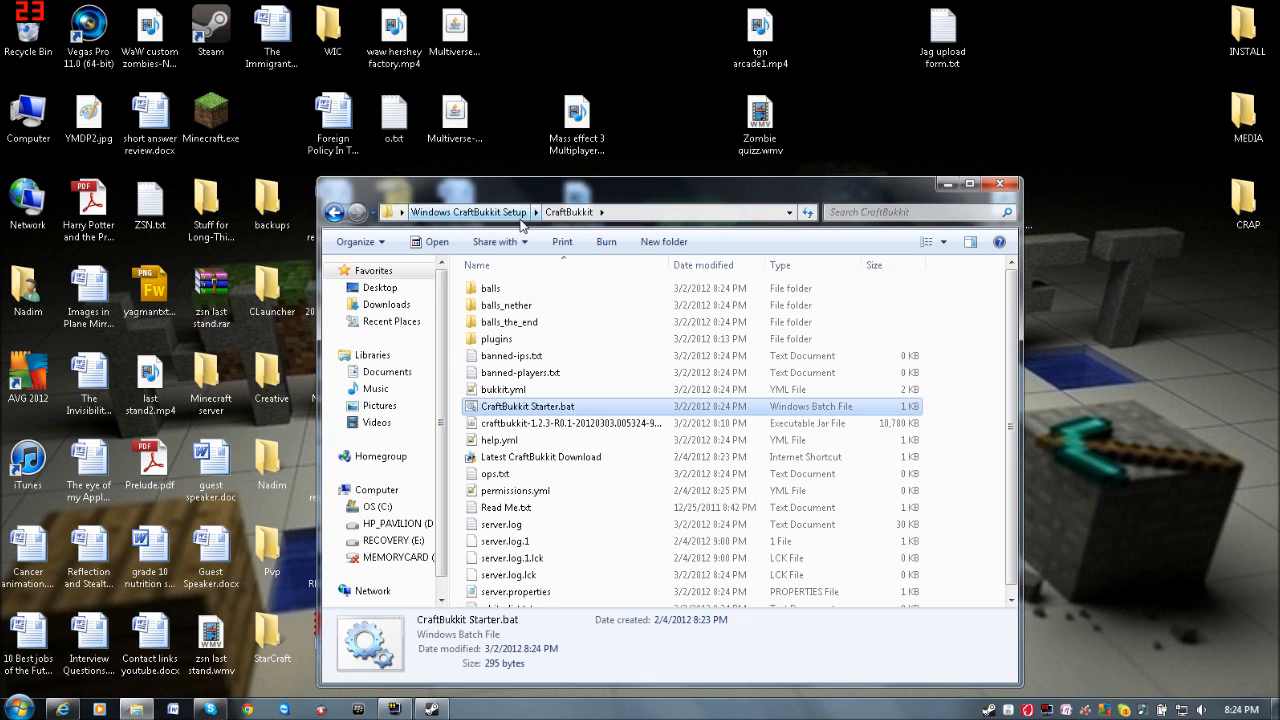
double_click(496, 338)
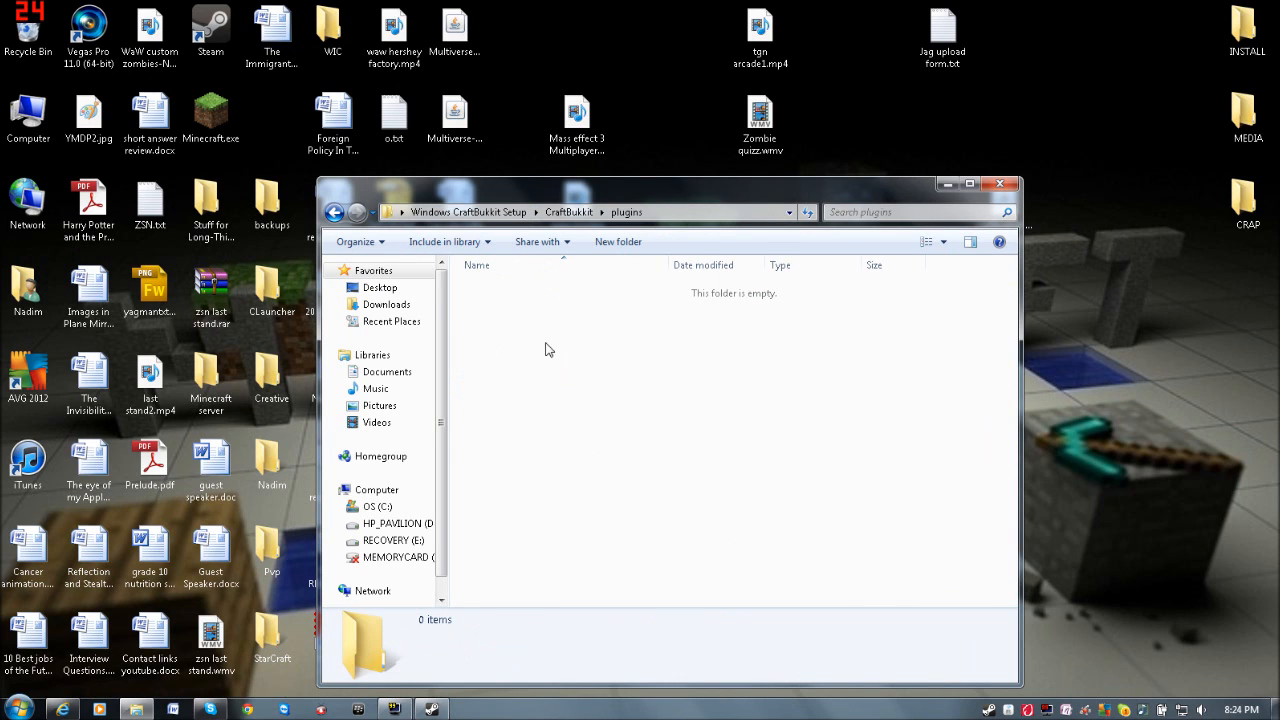
left_click(335, 212)
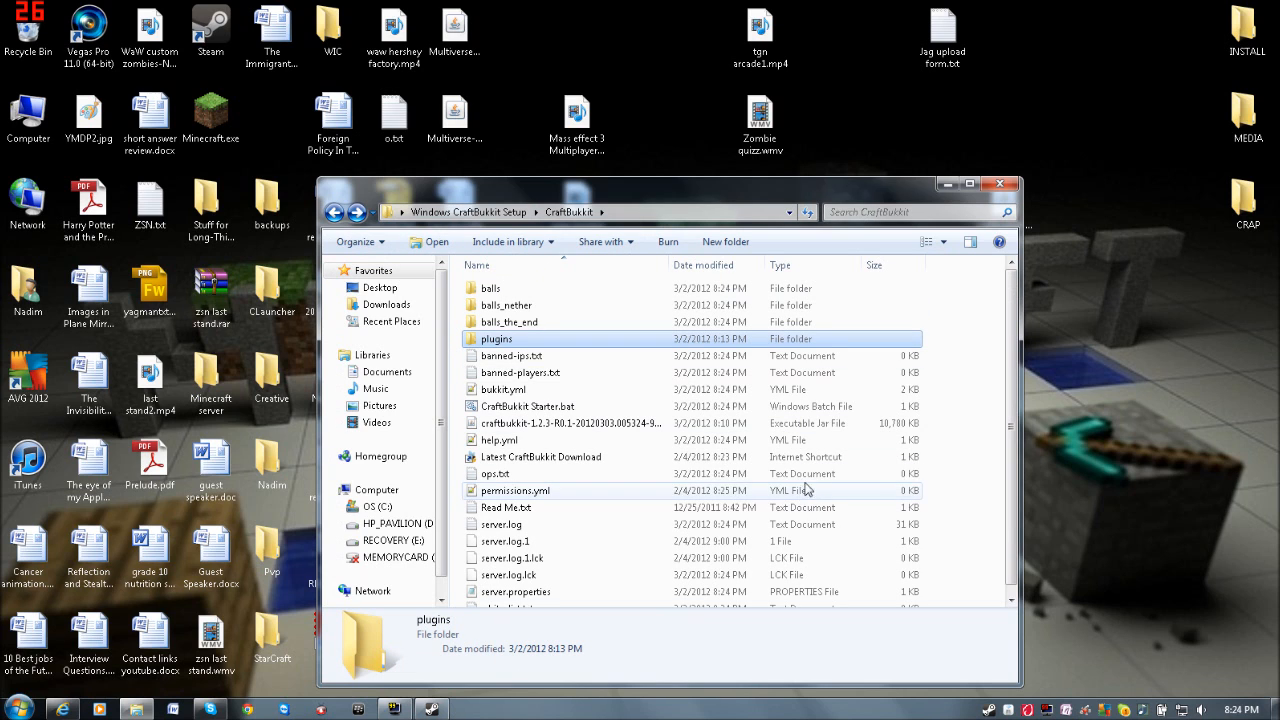
mouse_move(966, 458)
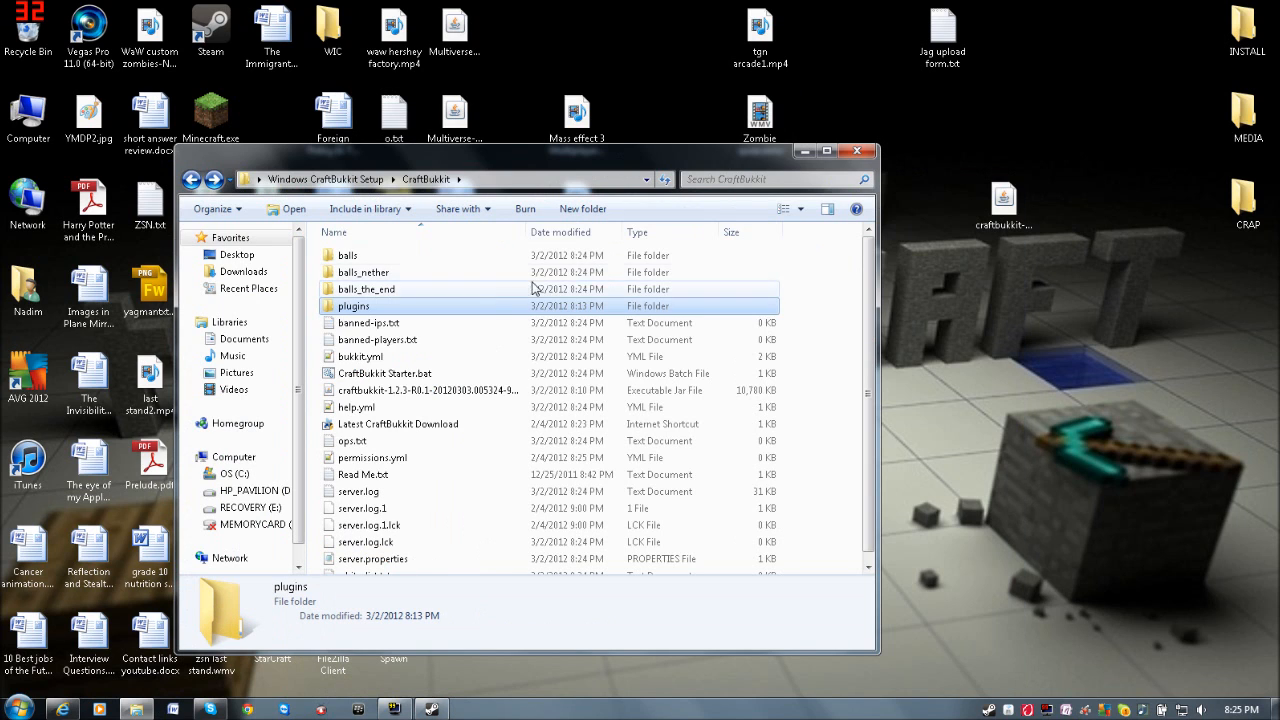
- Swap the 1.2.3 jar for the 1.1-R6 jar and copy its name via Rename
left_click(427, 390)
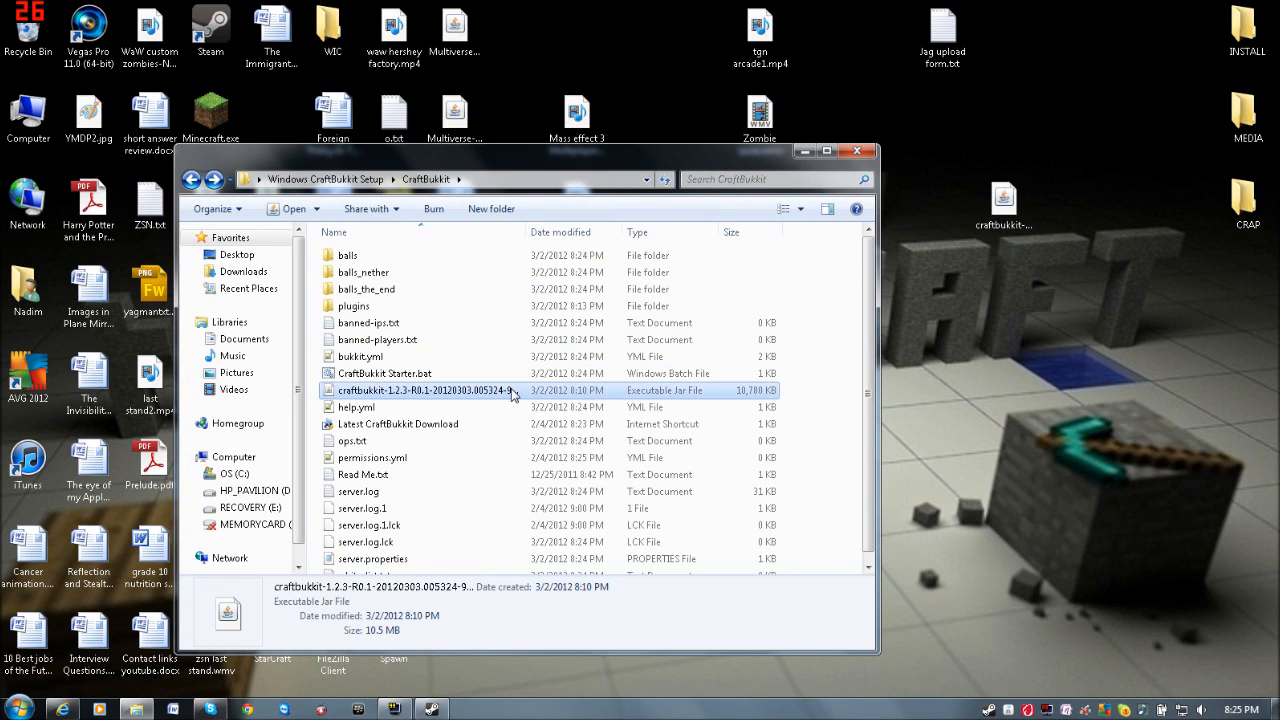
left_click(427, 390)
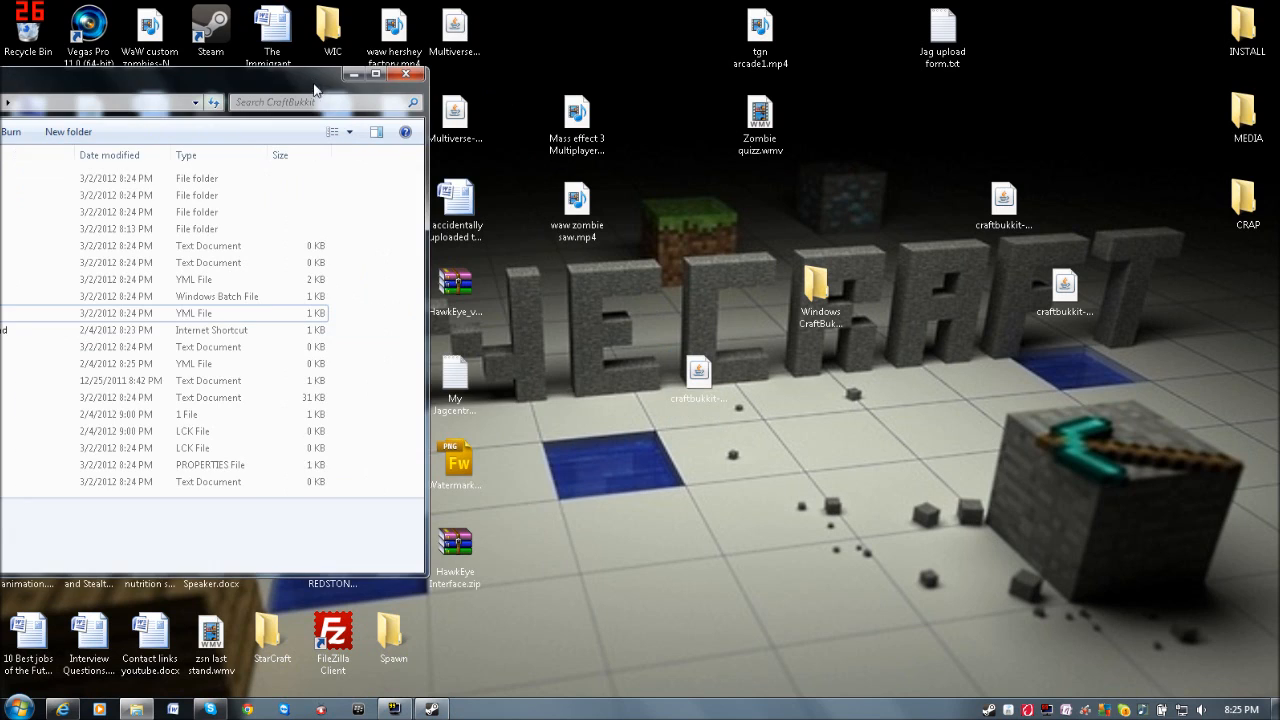
mouse_move(698, 375)
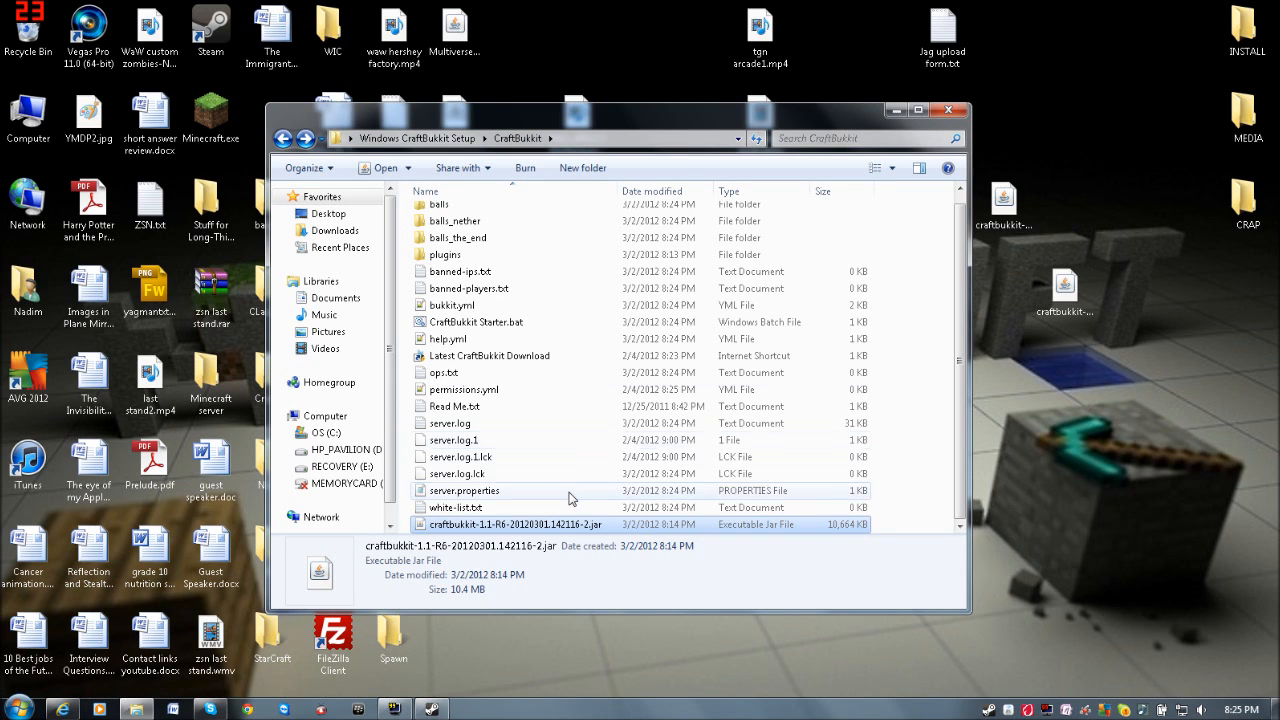
right_click(516, 524)
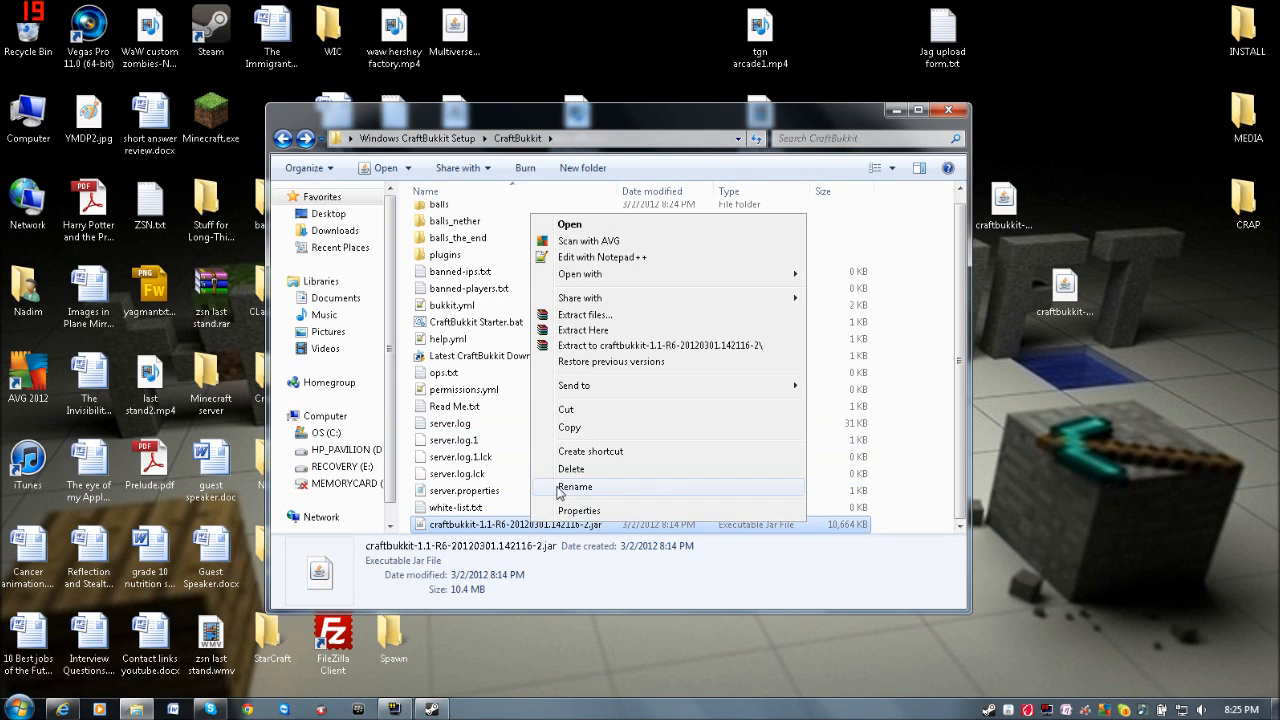
left_click(575, 487)
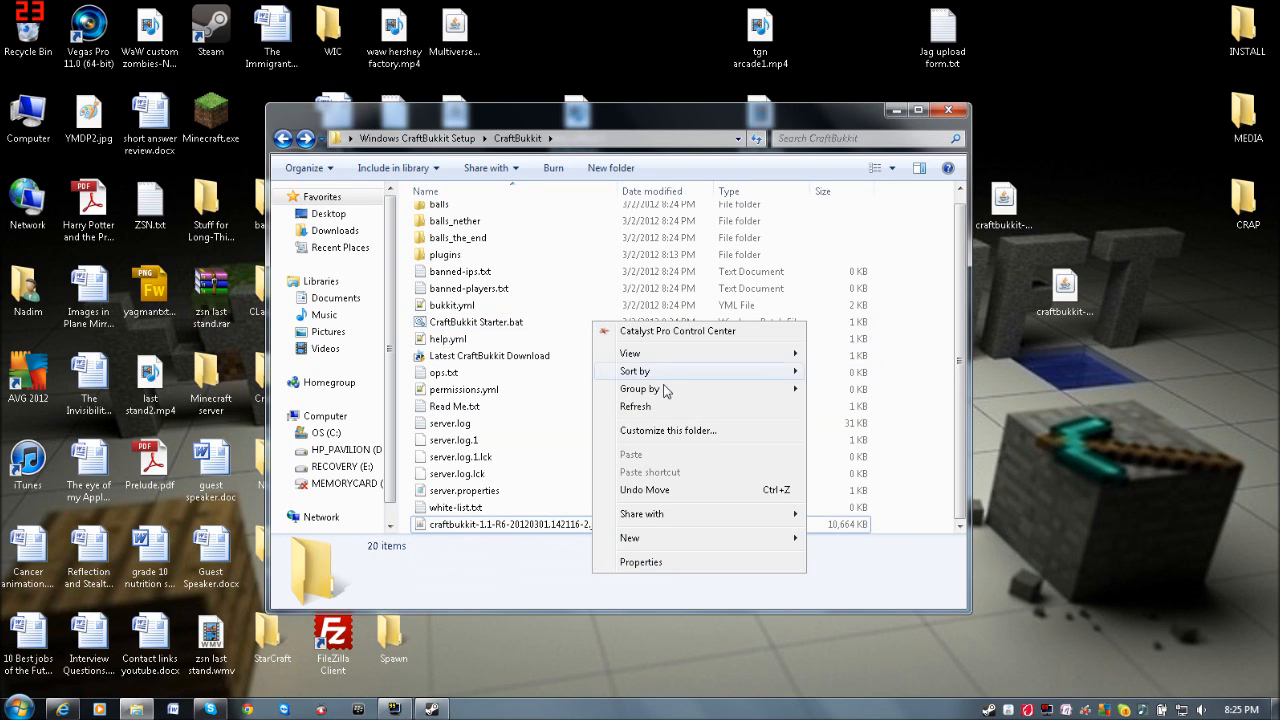
- Paste the 1.1-R6 jar name over line 2's 1.2.3 name, save, and relaunch the server
right_click(477, 321)
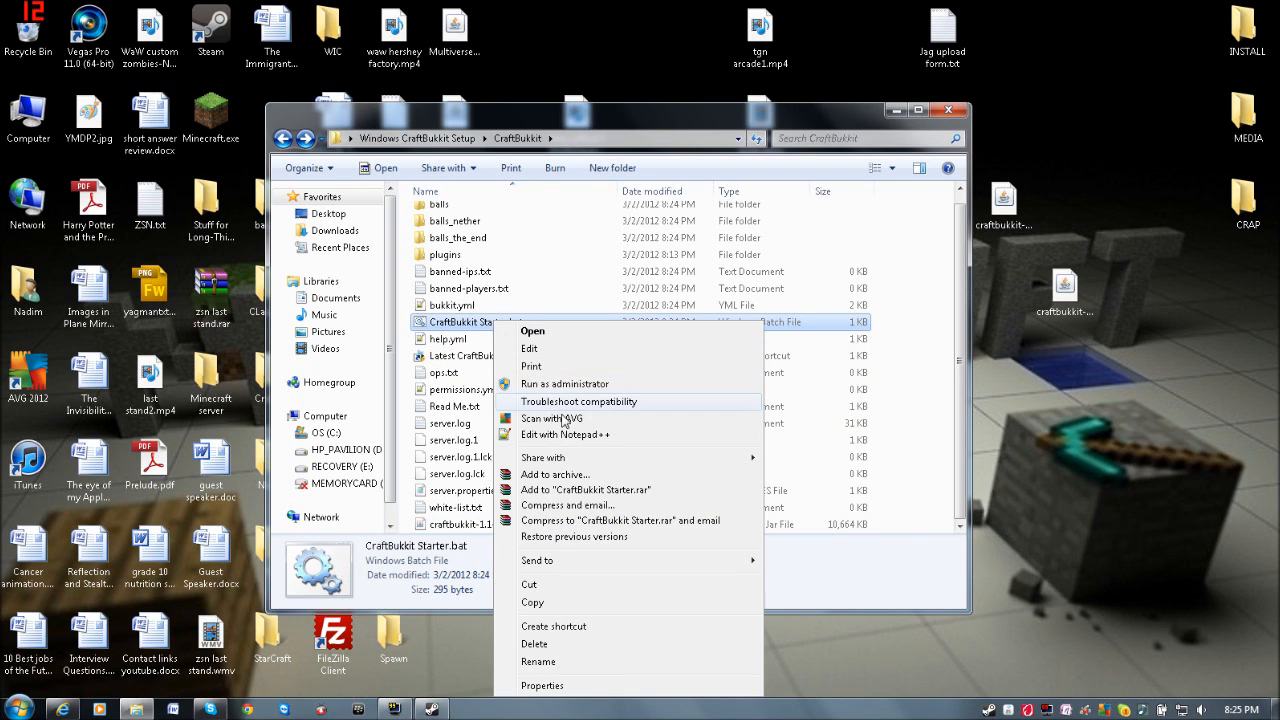
left_click(565, 434)
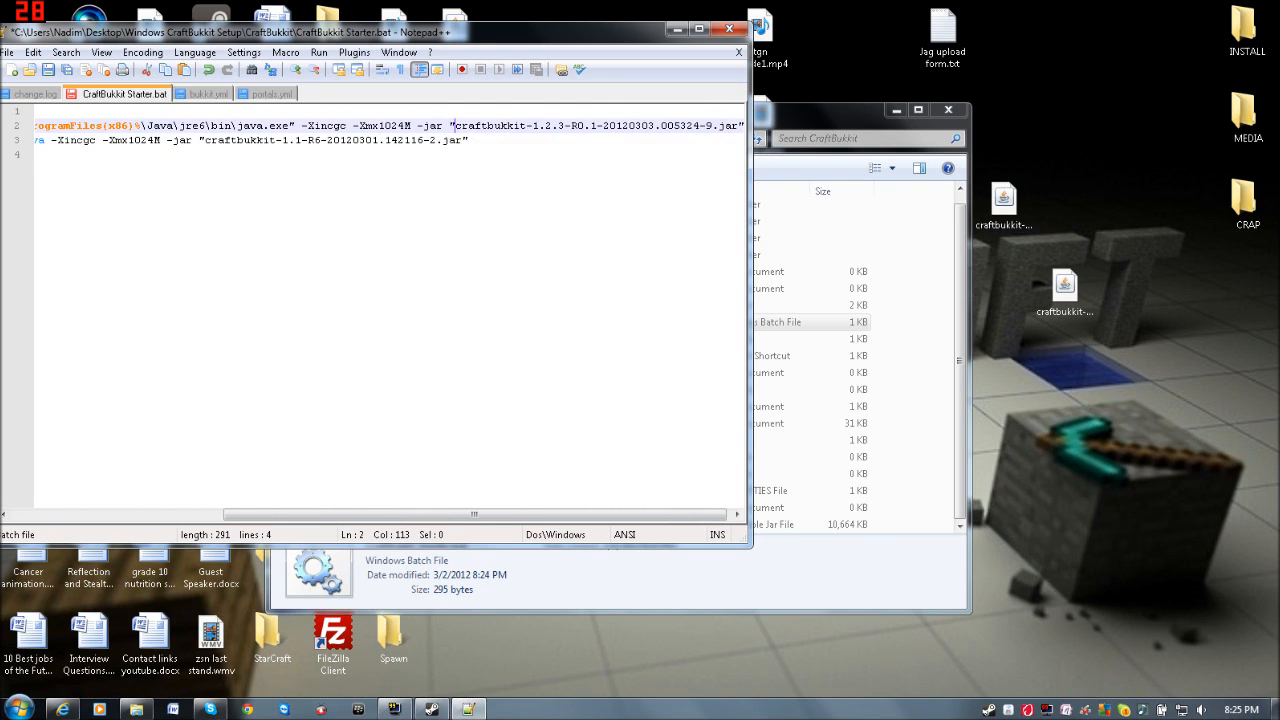
left_click_drag(456, 125, 710, 125)
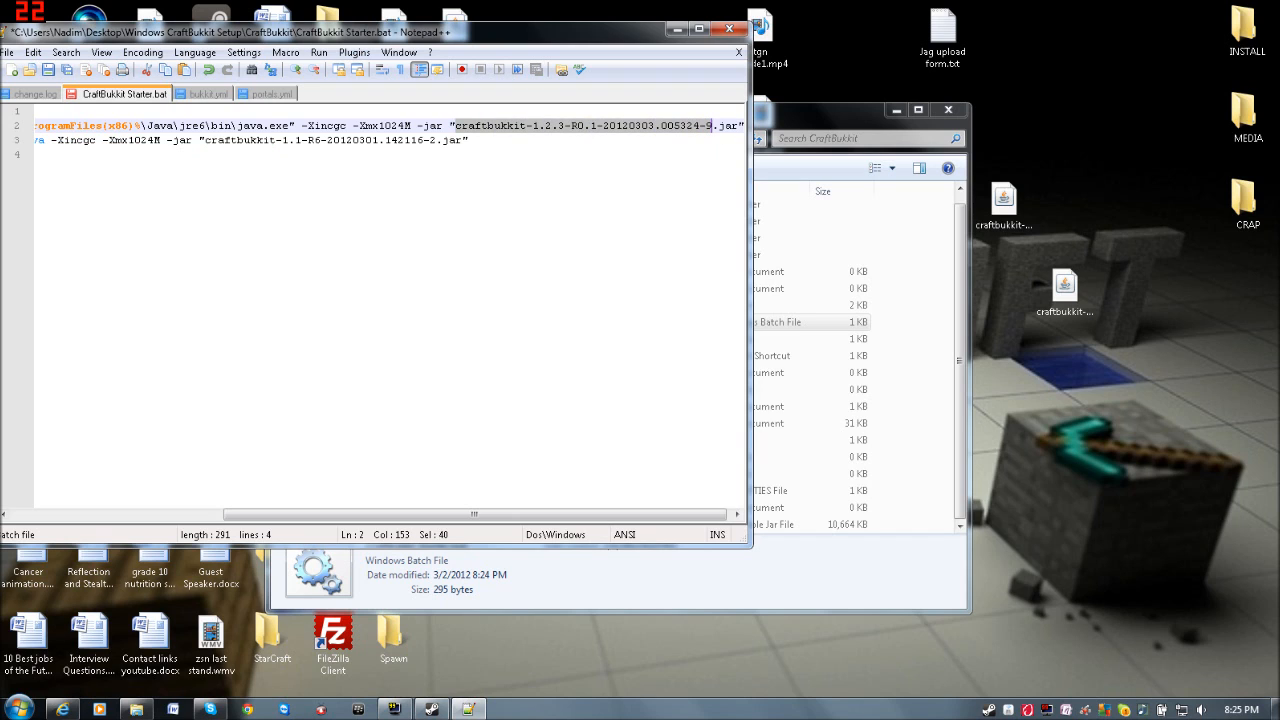
left_click(48, 69)
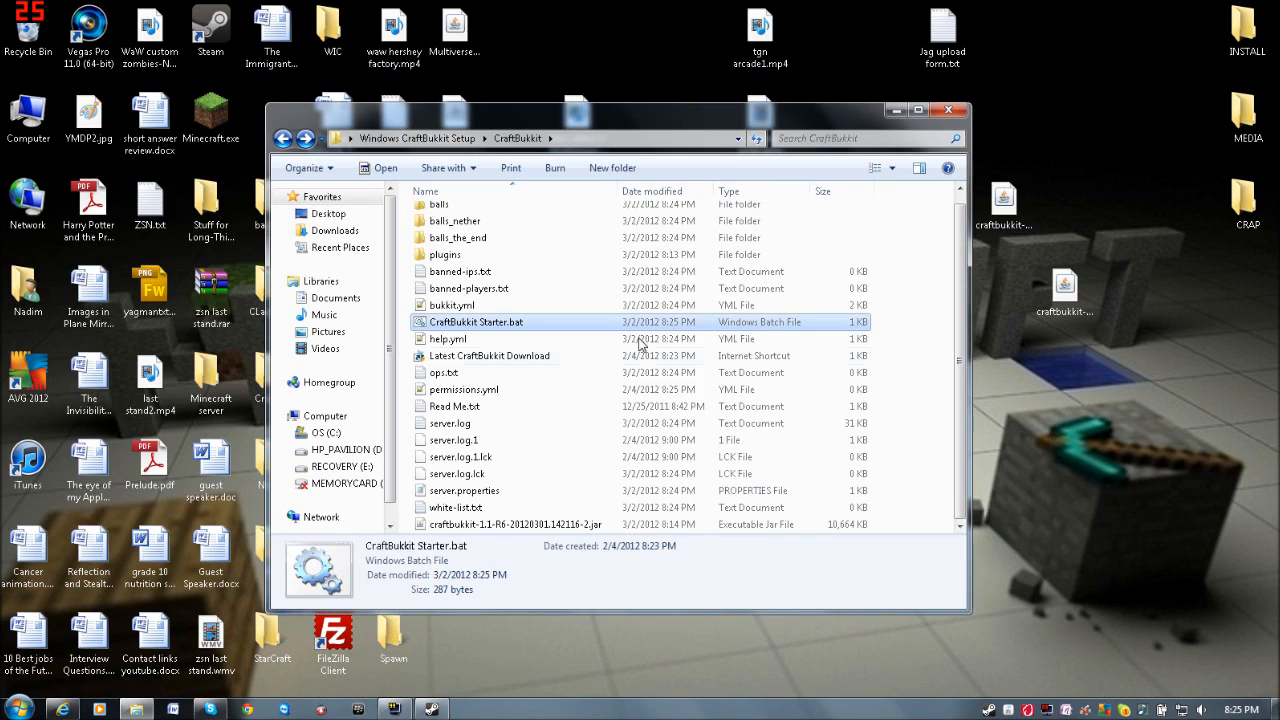
double_click(476, 321)
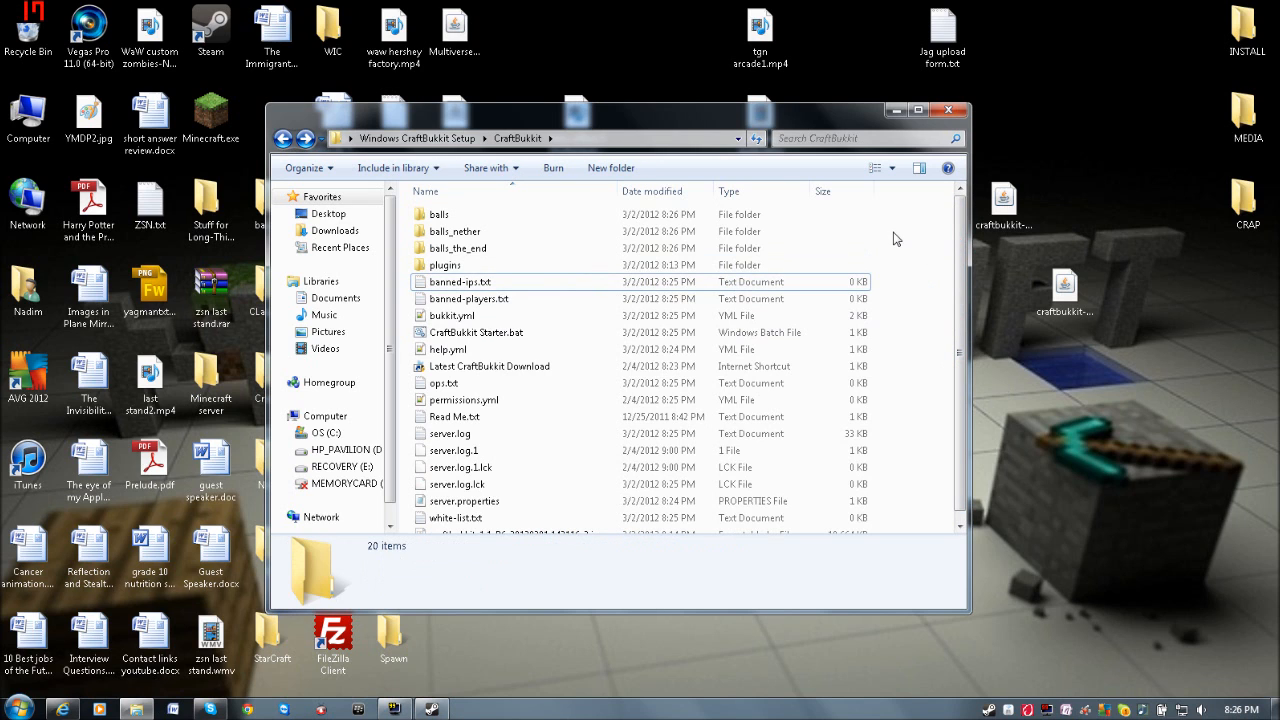
mouse_move(845, 119)
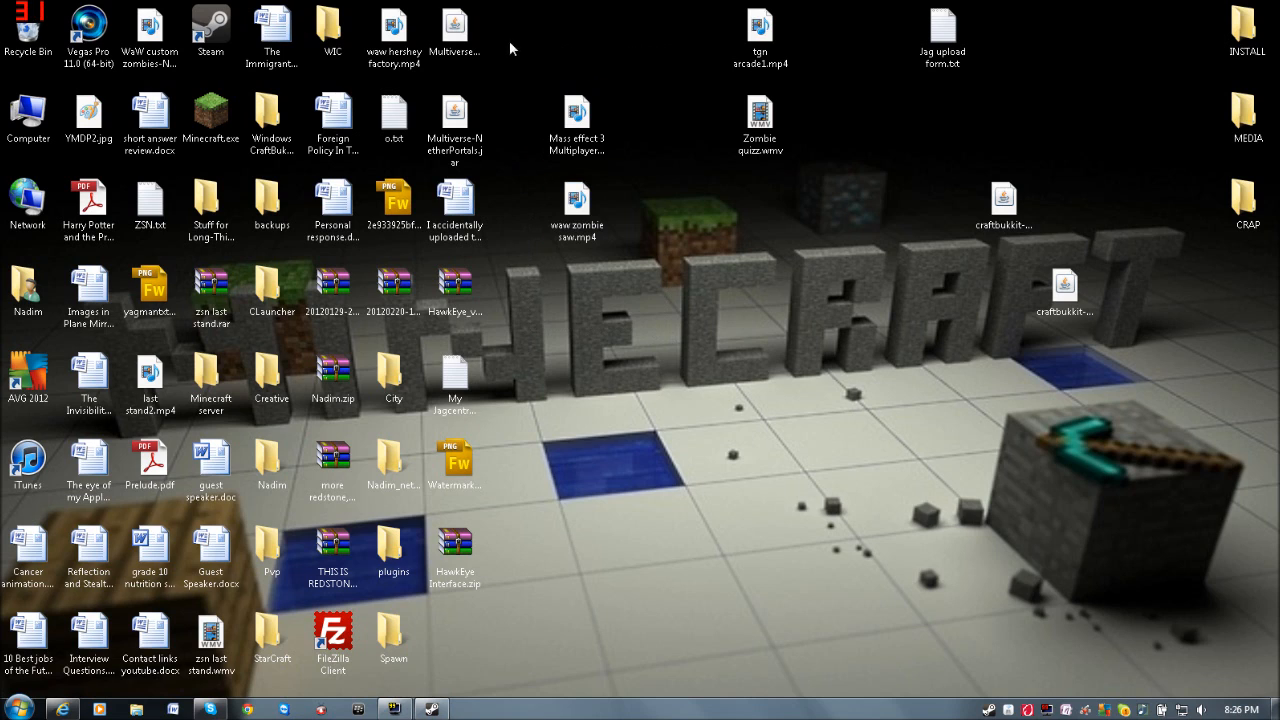
mouse_move(573, 436)
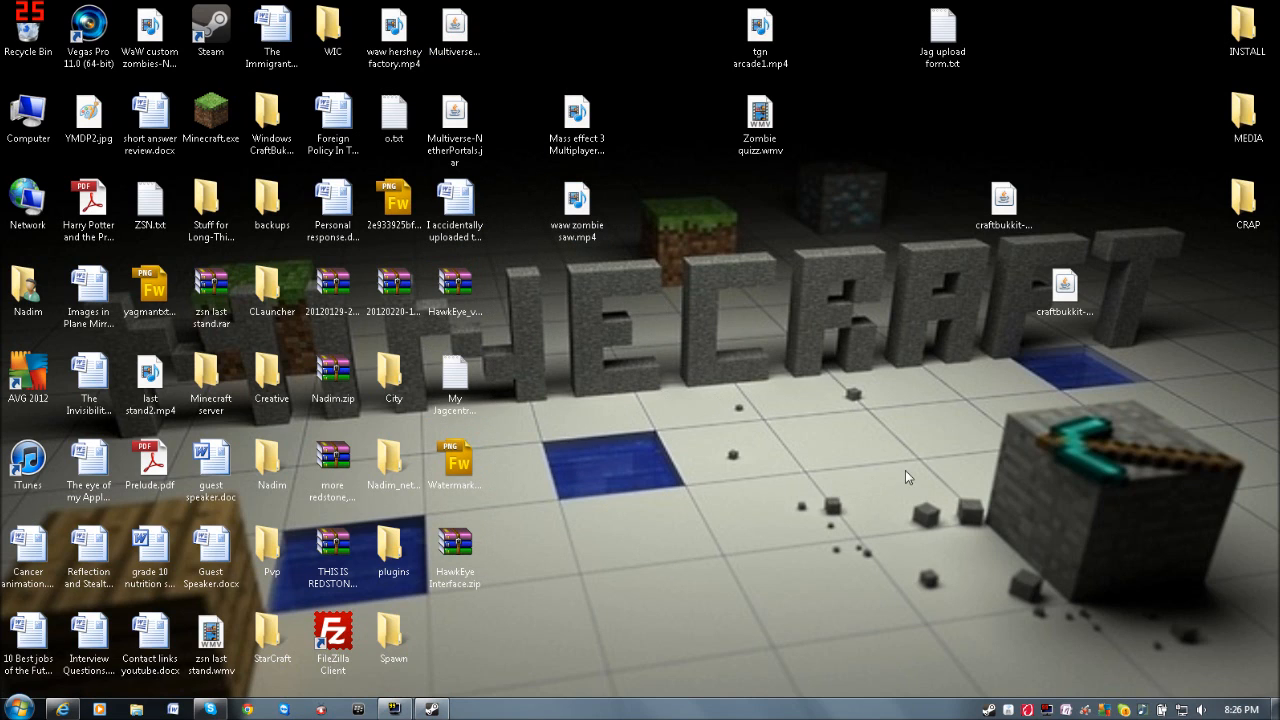
mouse_move(1014, 439)
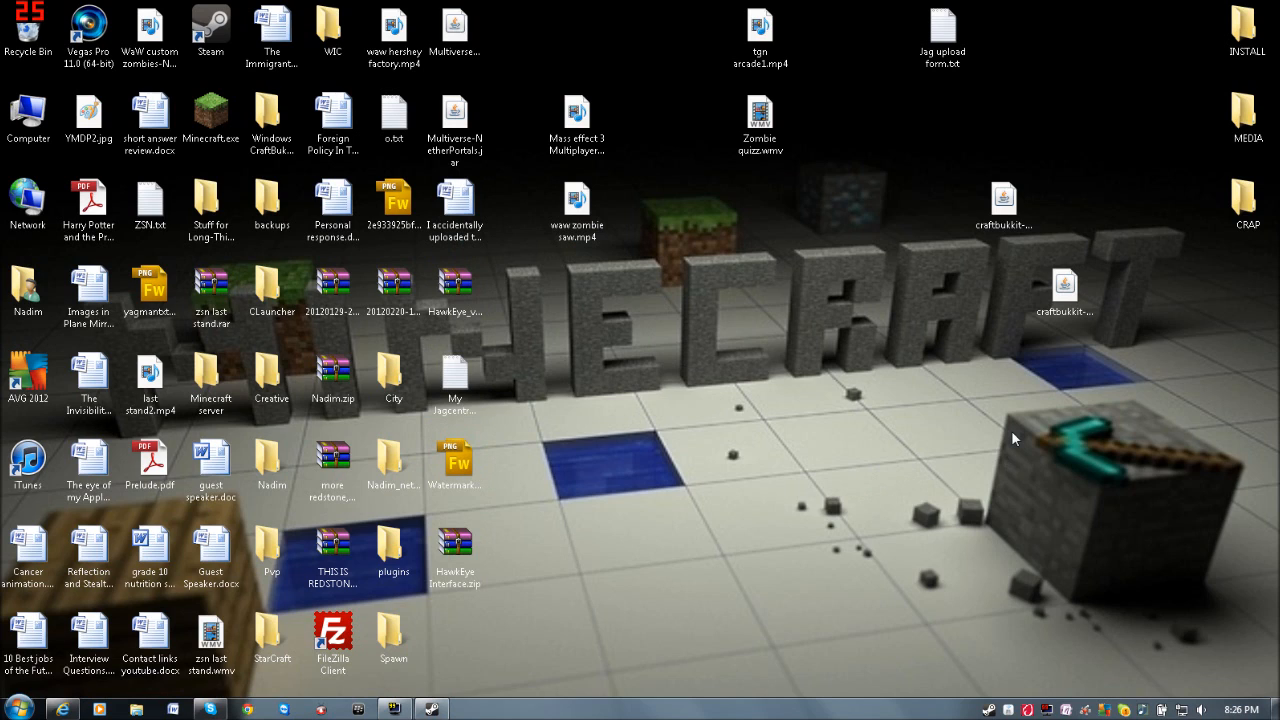